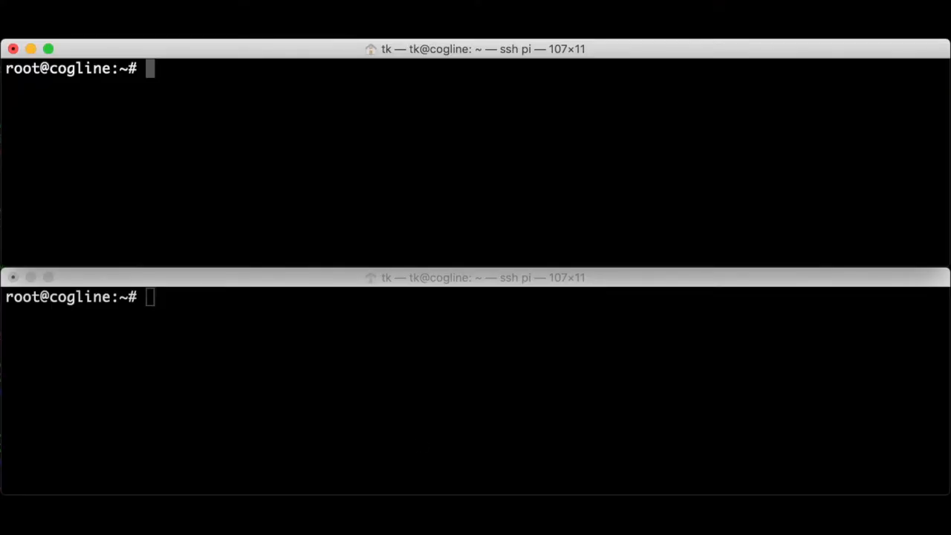
pyautogui.moveTo(396, 244)
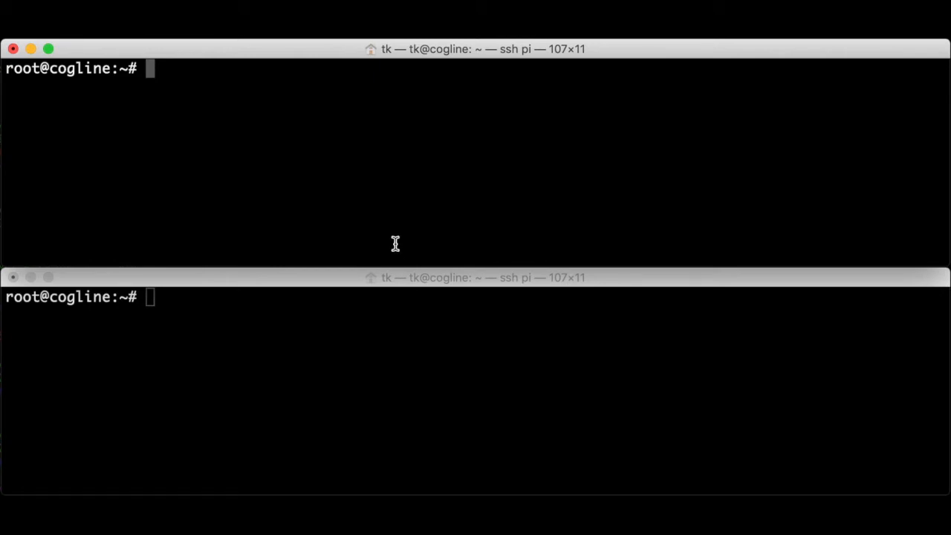
# Step: Discard a partial ifconfig command and type 'axlisten -t -a -c' in the upper session
pyautogui.write('ifcon')
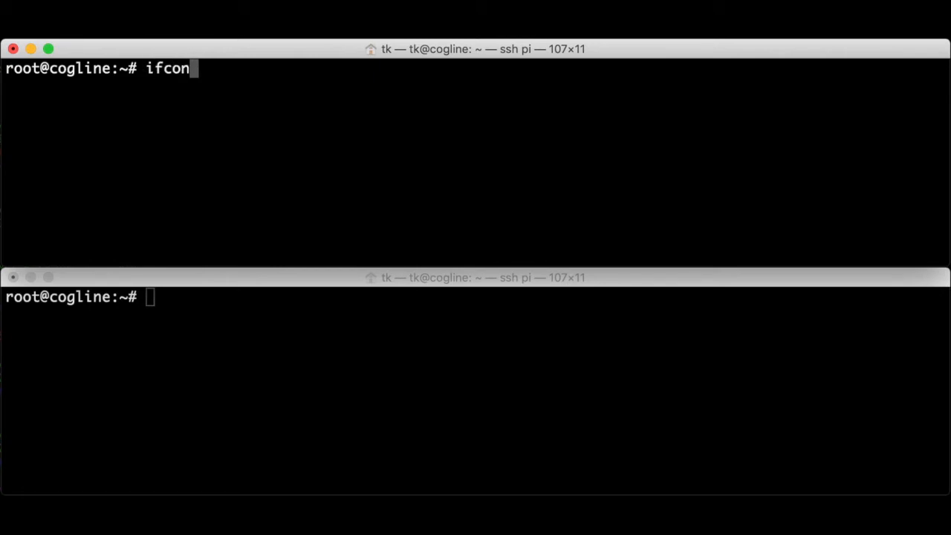
pyautogui.press('Return')
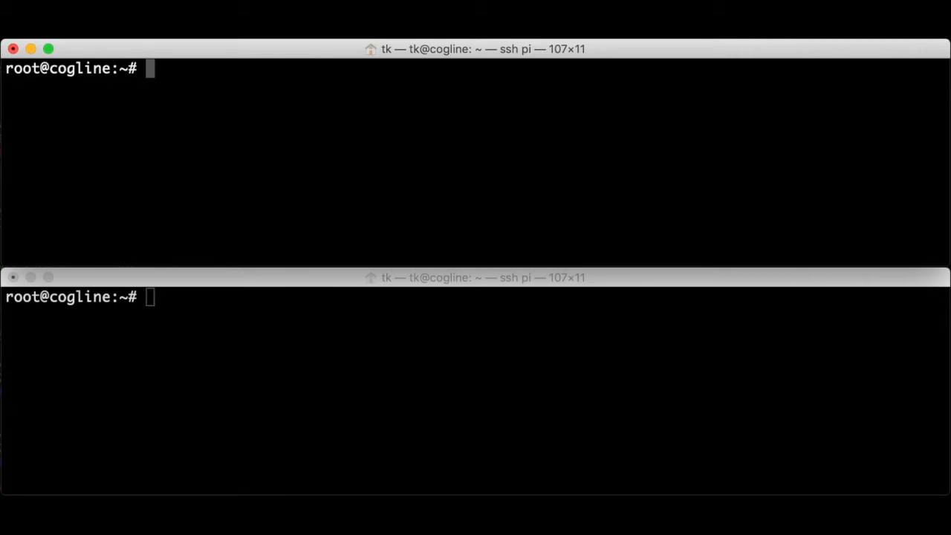
pyautogui.write('axlis')
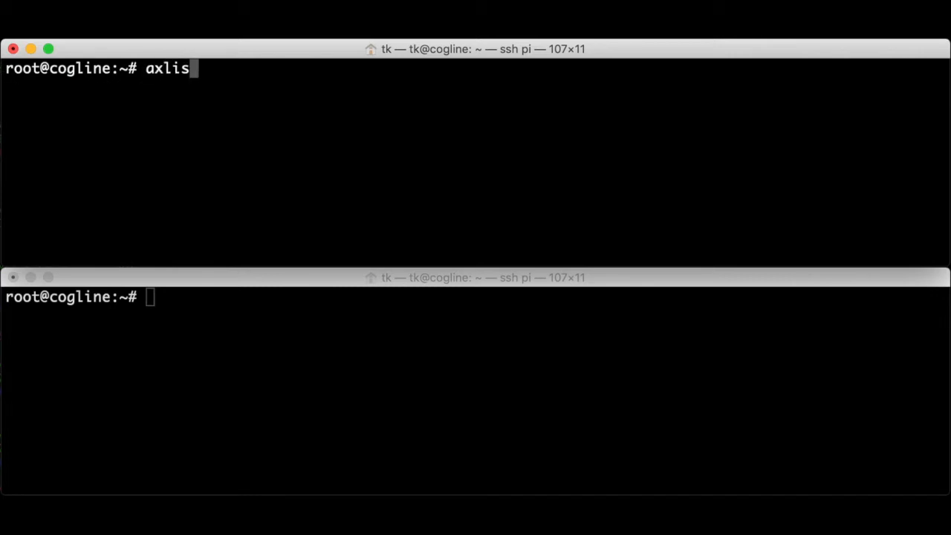
pyautogui.write('ten -t -')
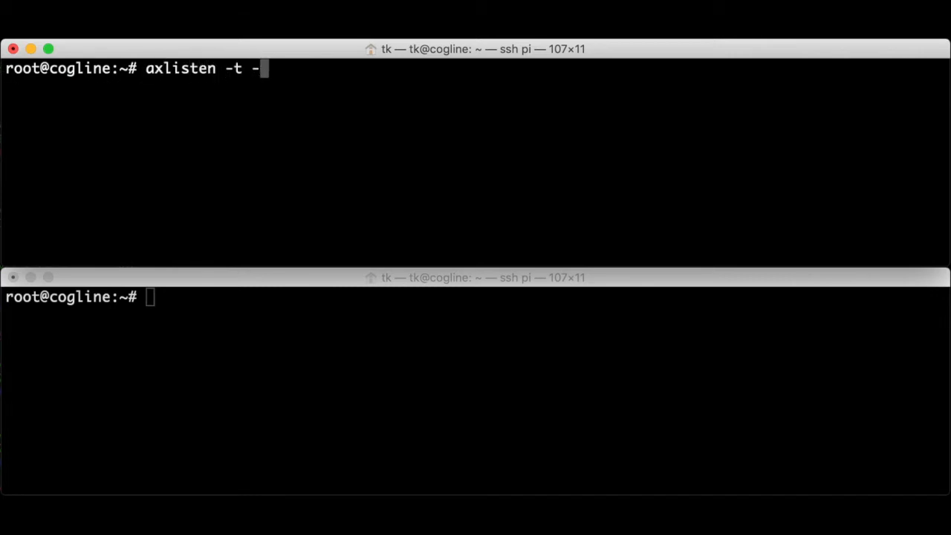
pyautogui.write('a -c')
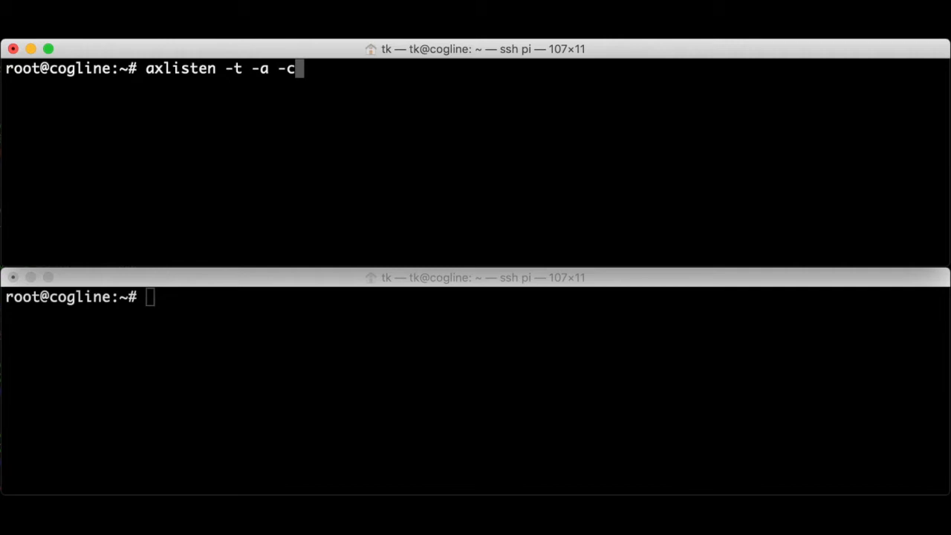
pyautogui.moveTo(531, 355)
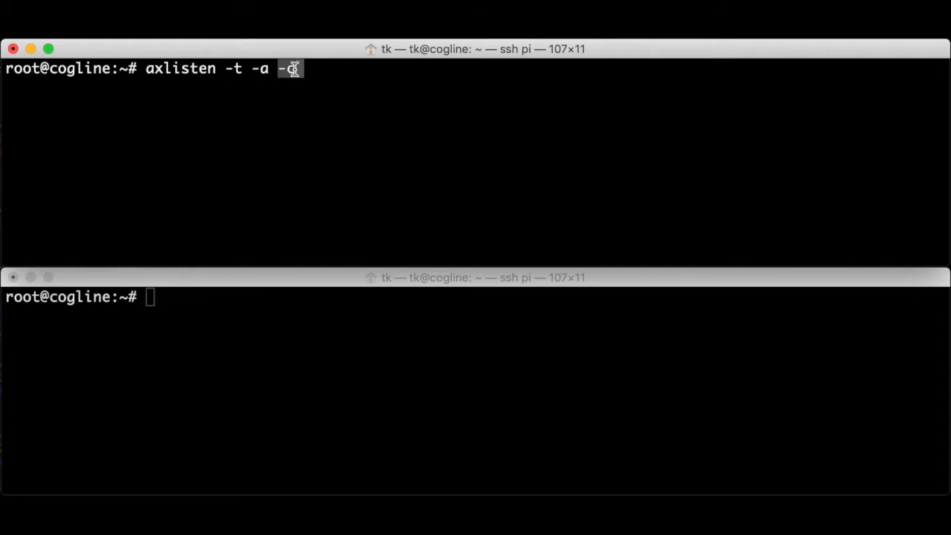
# Step: View the axlisten manual page in the lower session, then return to the upper session
pyautogui.write('c')
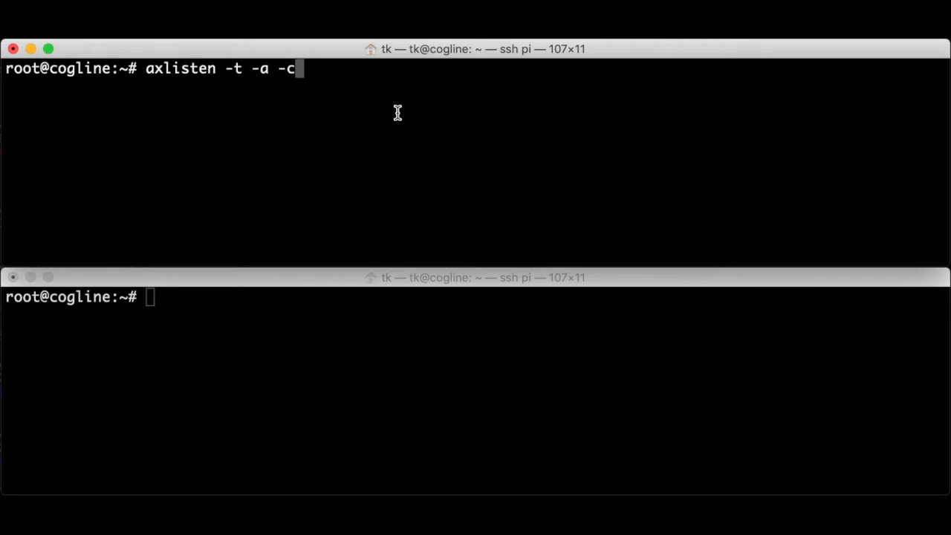
pyautogui.moveTo(372, 390)
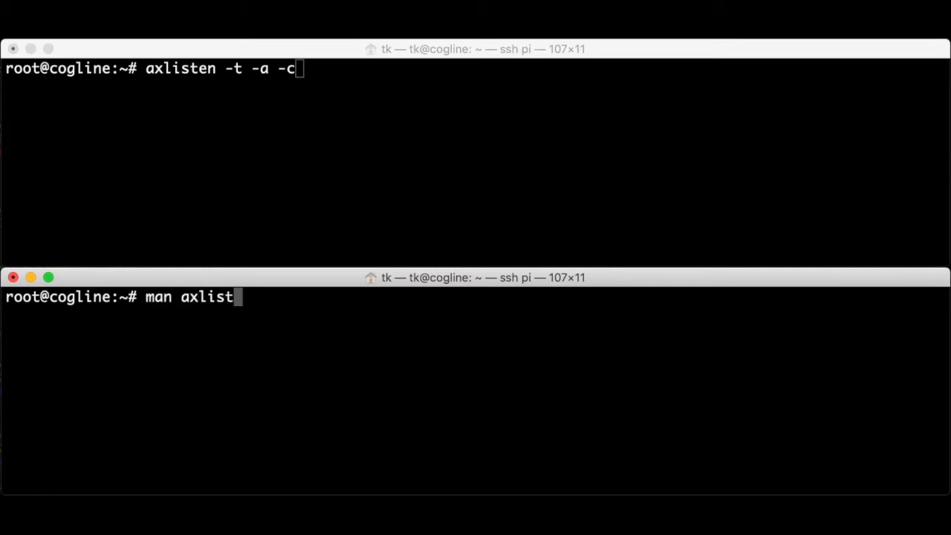
pyautogui.press('Return')
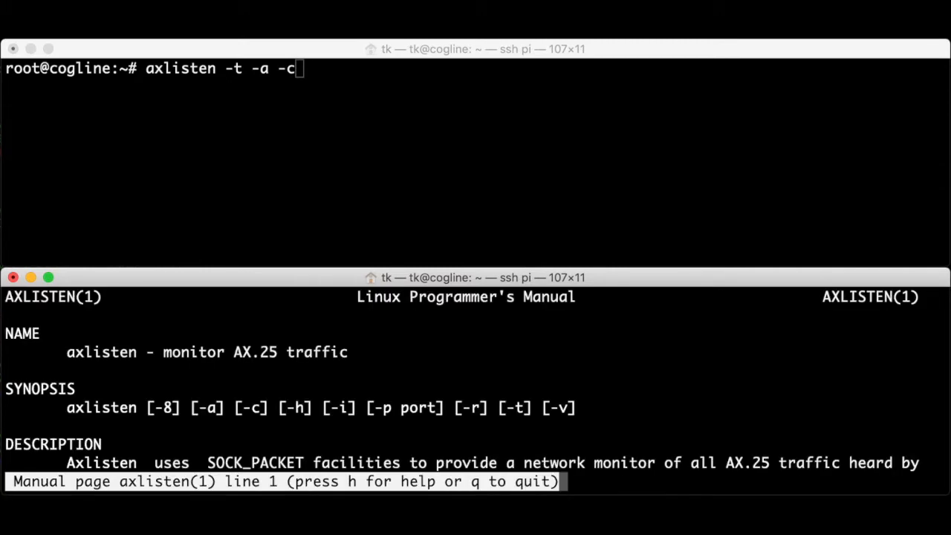
pyautogui.press('q')
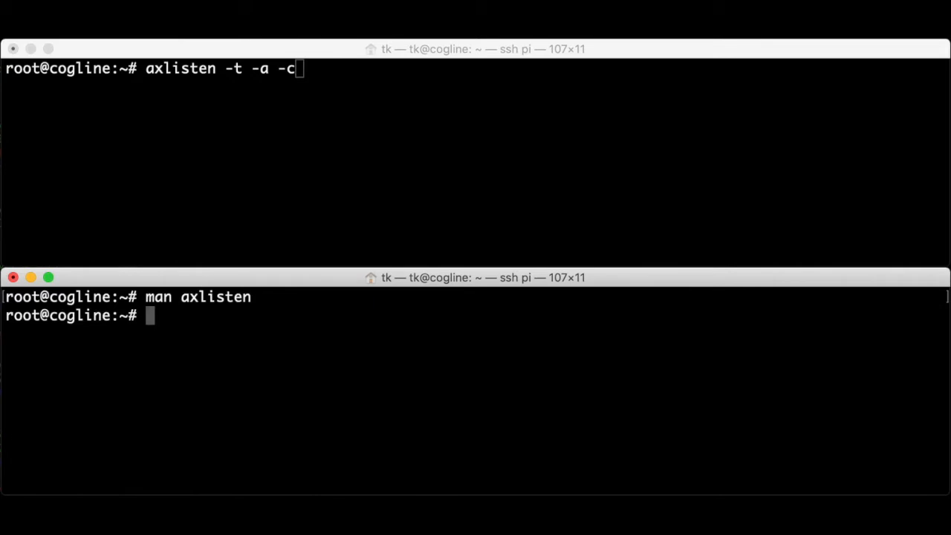
pyautogui.click(350, 154)
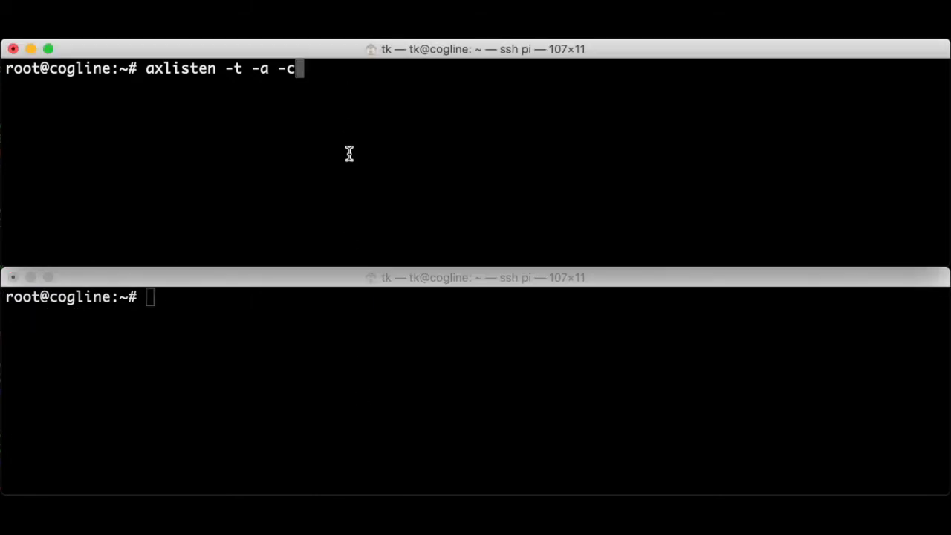
# Step: Run 'axlisten -t -a -c' to start monitoring AX.25 packets with timestamps
pyautogui.press('Return')
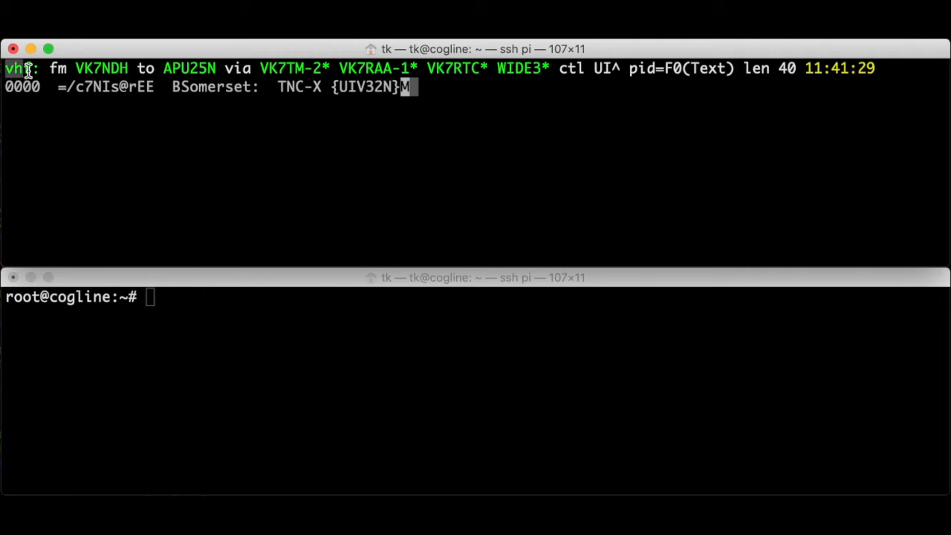
pyautogui.moveTo(75, 119)
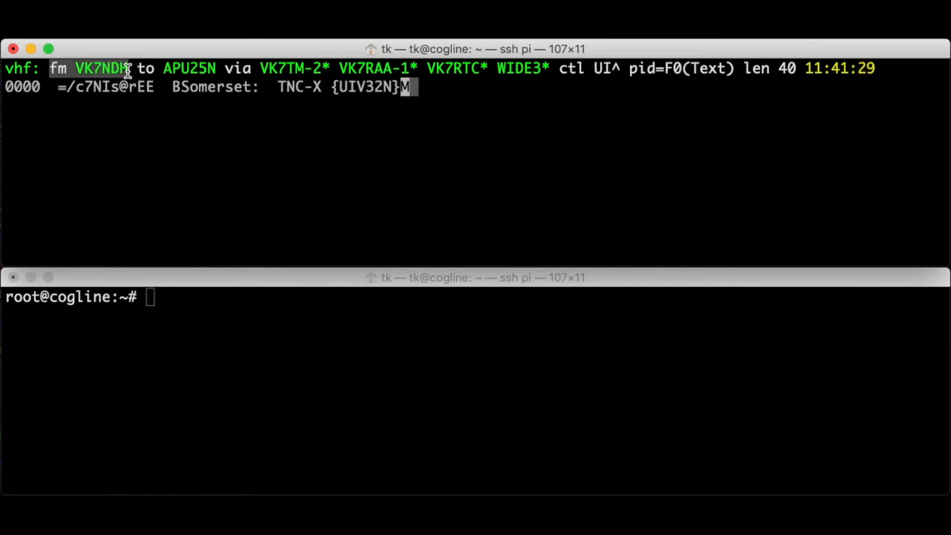
pyautogui.moveTo(193, 136)
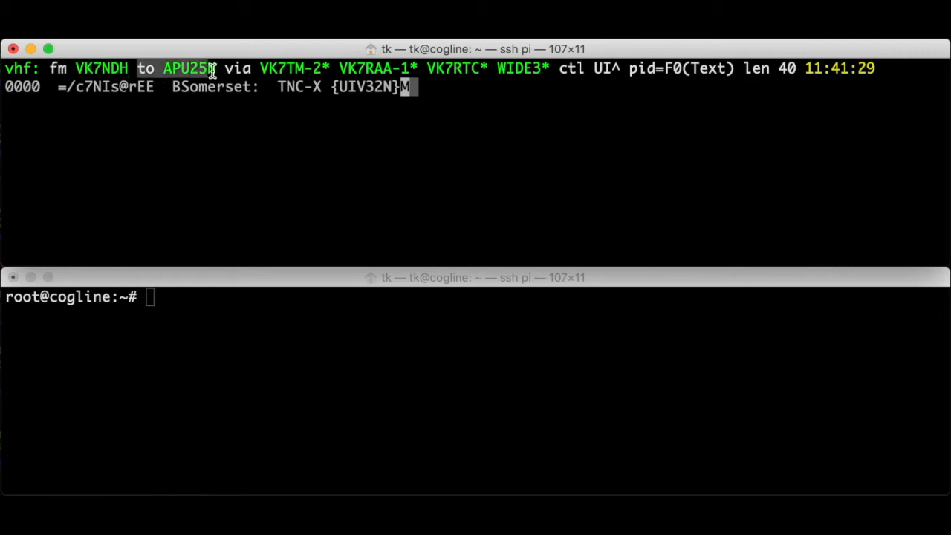
pyautogui.moveTo(257, 110)
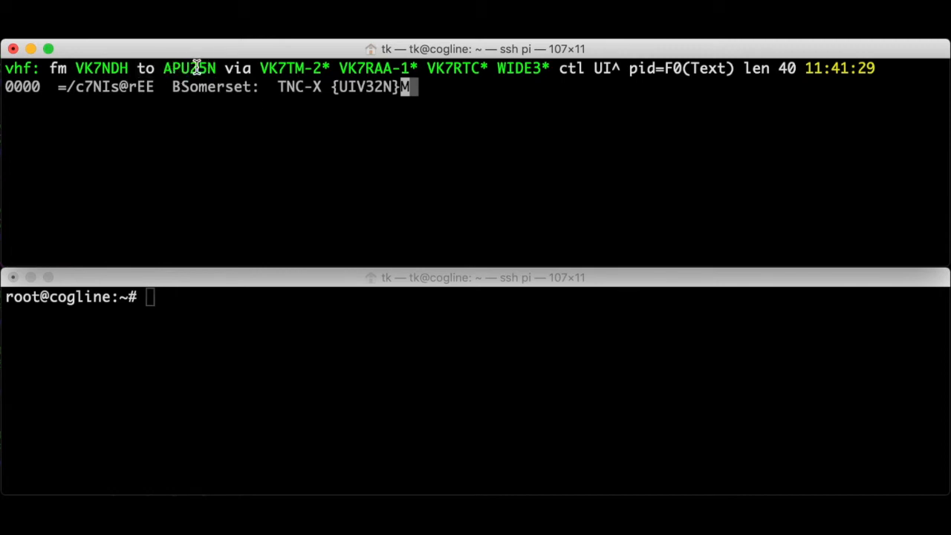
pyautogui.moveTo(319, 148)
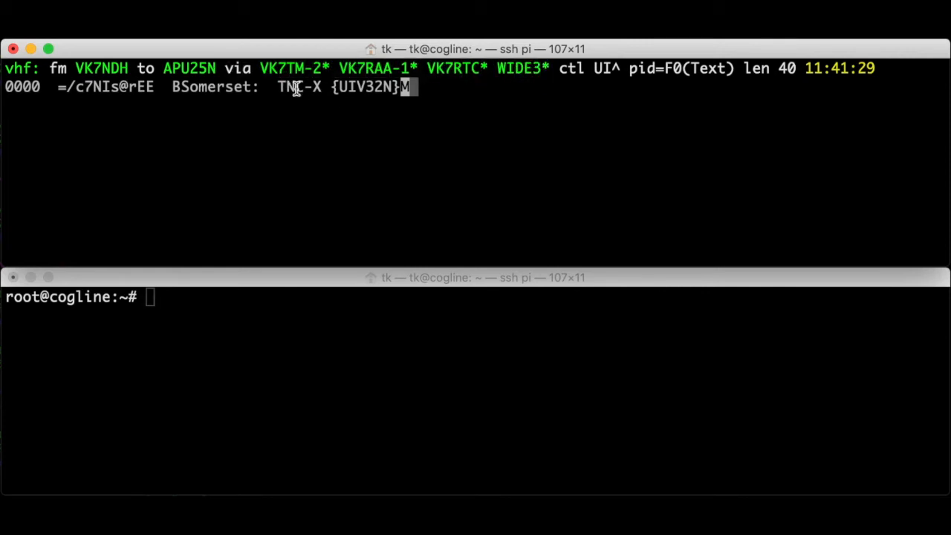
pyautogui.moveTo(325, 128)
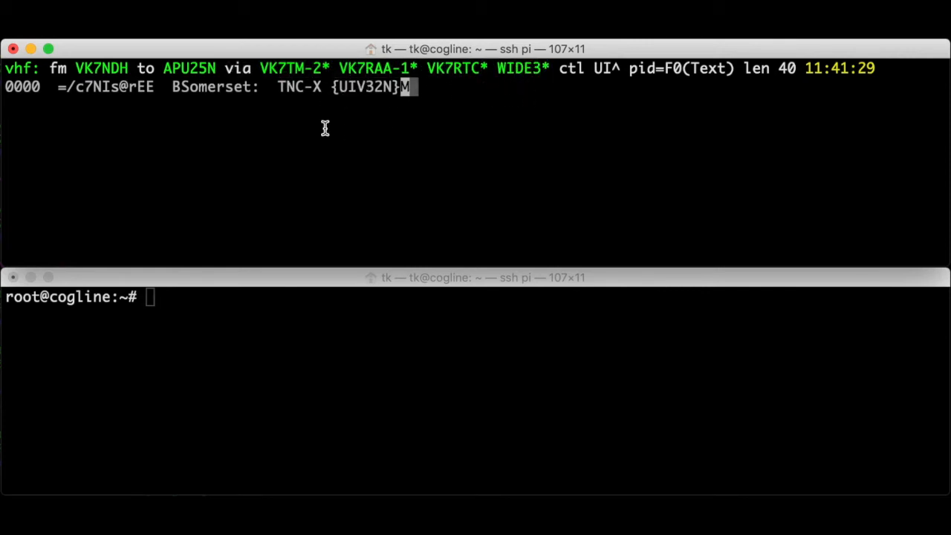
pyautogui.moveTo(393, 73)
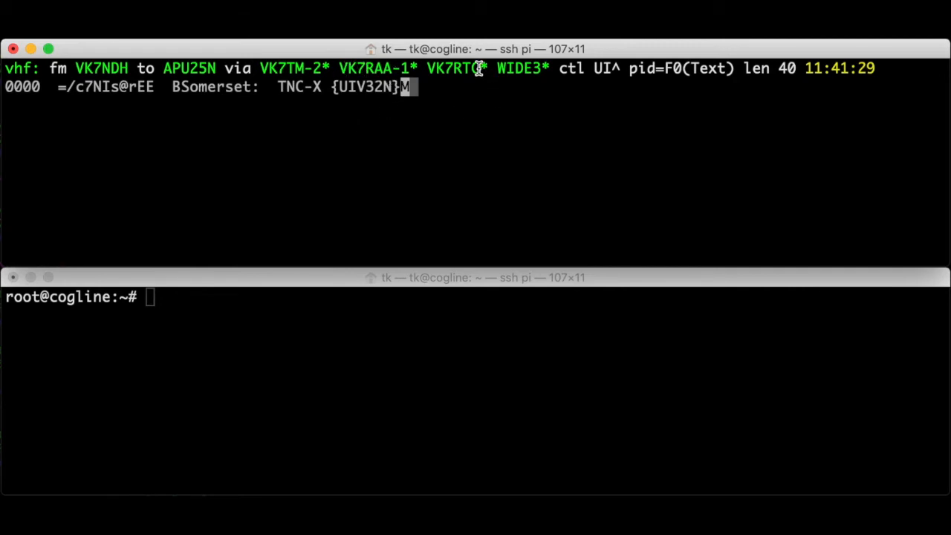
pyautogui.moveTo(499, 103)
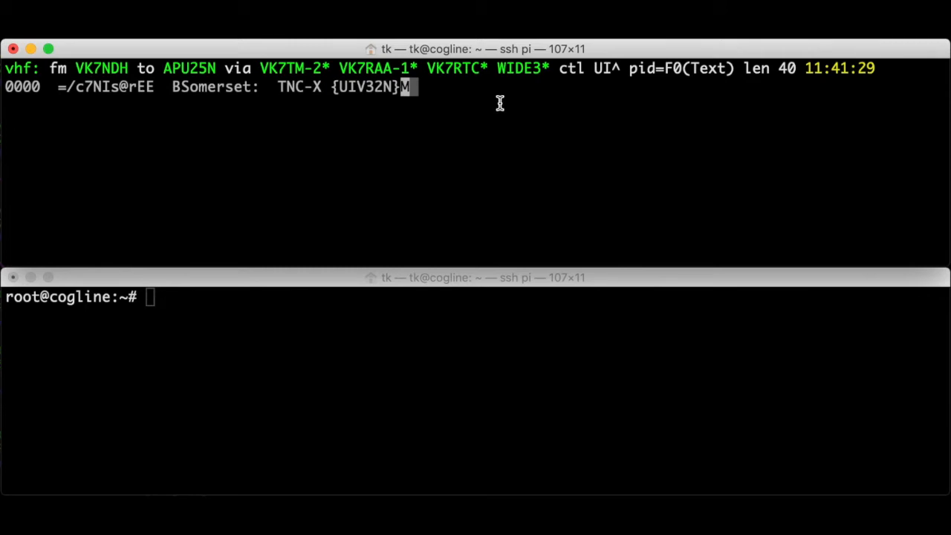
pyautogui.moveTo(598, 68)
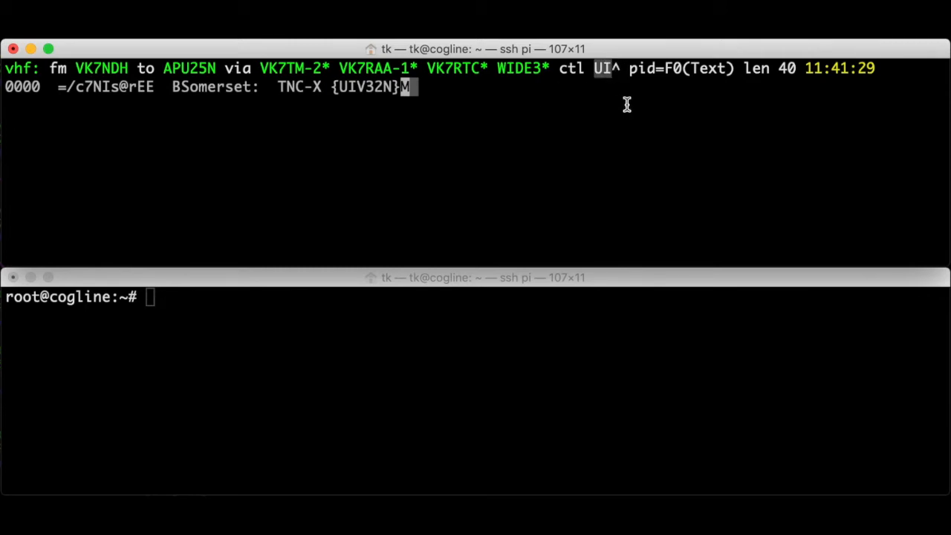
pyautogui.moveTo(639, 111)
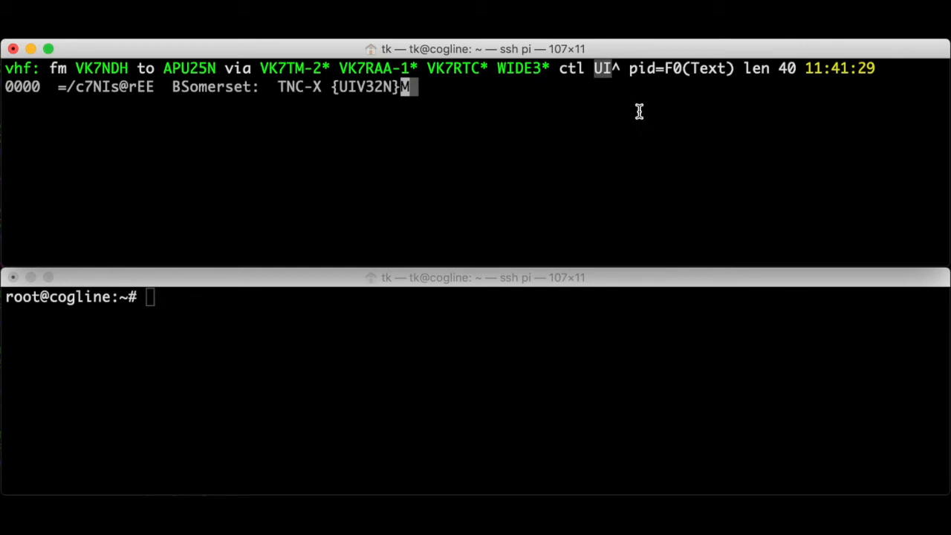
pyautogui.moveTo(707, 102)
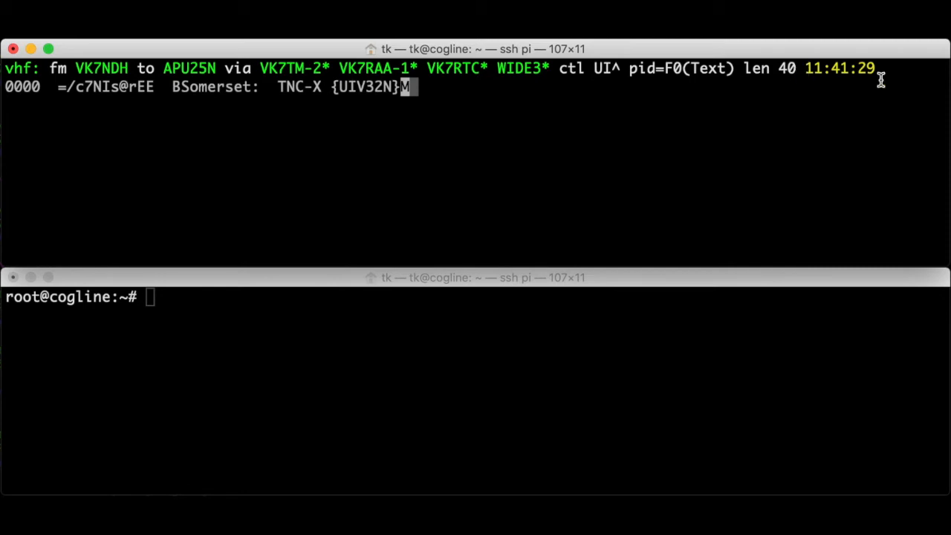
pyautogui.moveTo(283, 149)
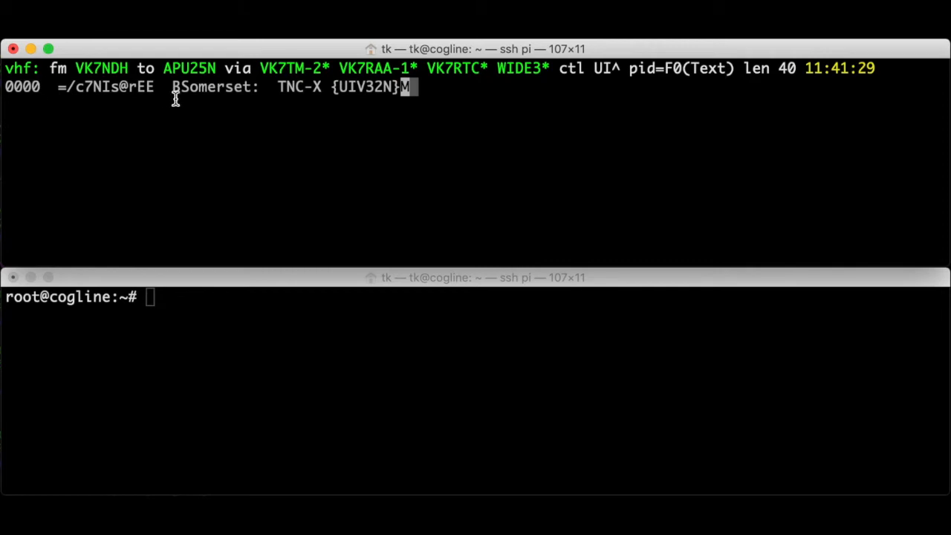
pyautogui.moveTo(442, 155)
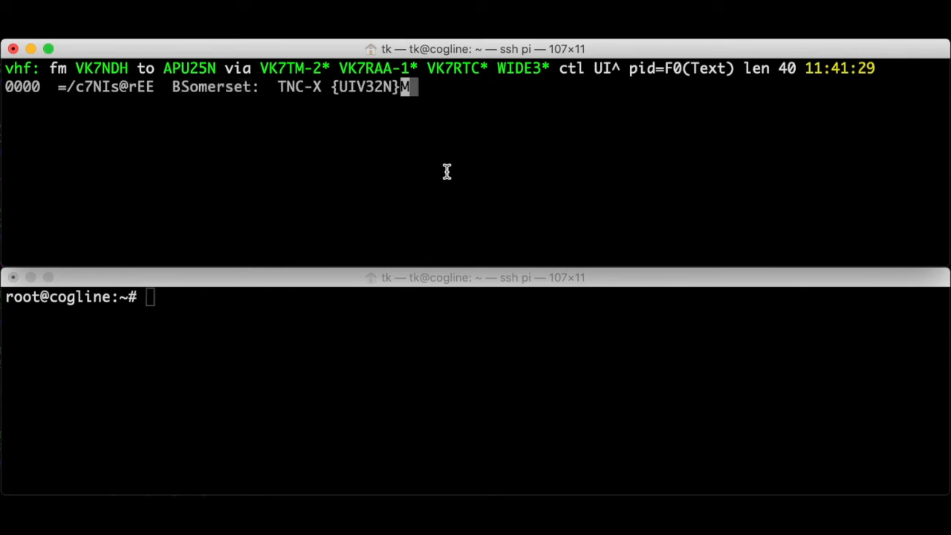
pyautogui.moveTo(447, 171)
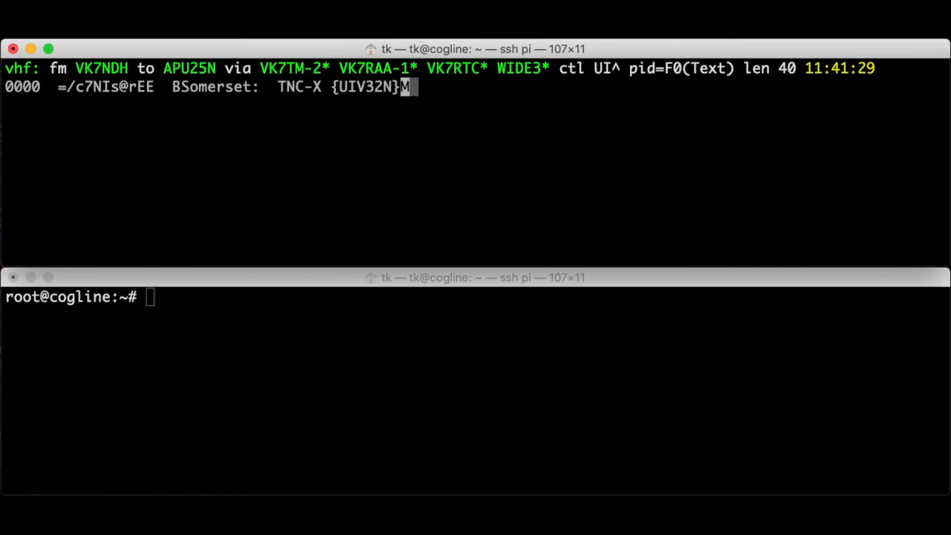
# Step: Focus the lower shell and clear a stray character from its prompt
pyautogui.click(386, 390)
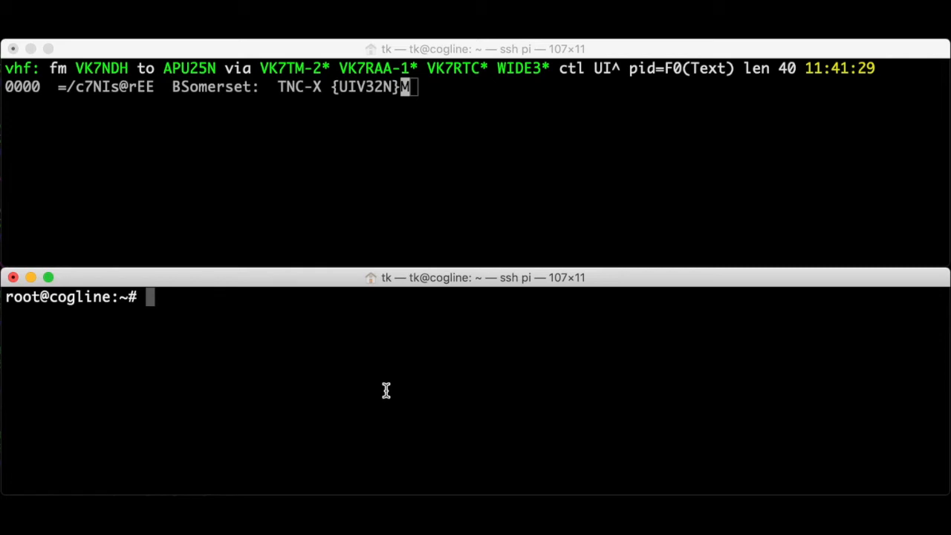
pyautogui.write('i')
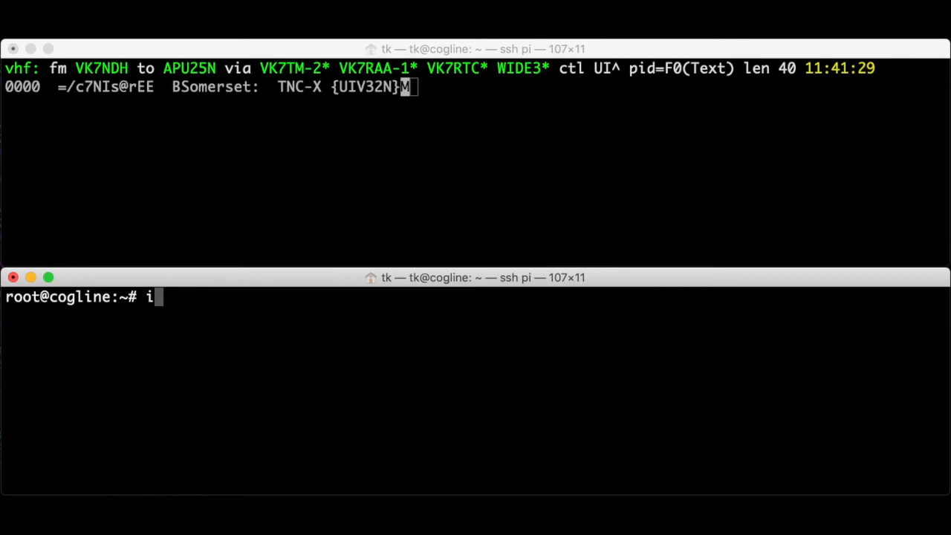
pyautogui.press('Return')
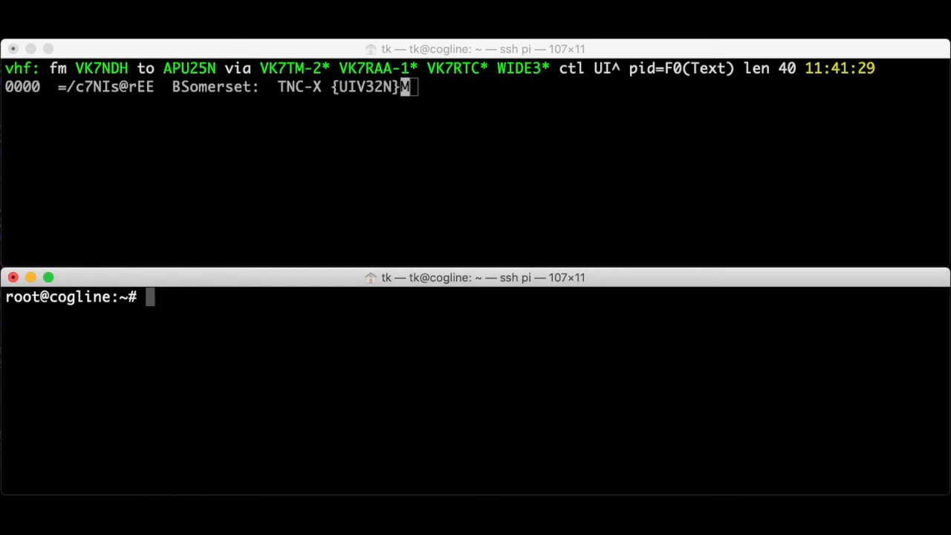
# Step: Send beacon -s -d "VK7NTK-3" vhf "test message" and check the monitor output
pyautogui.write('beacon')
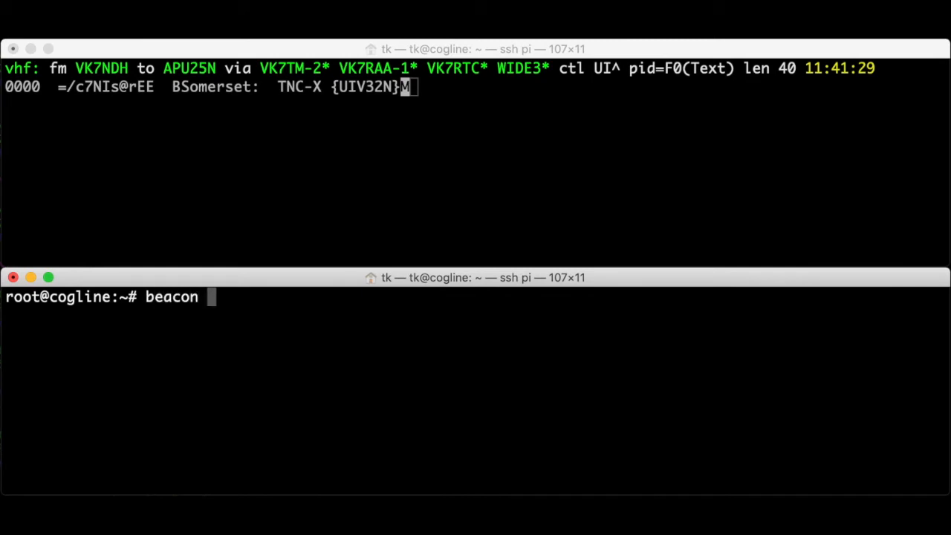
pyautogui.write('-s -d "')
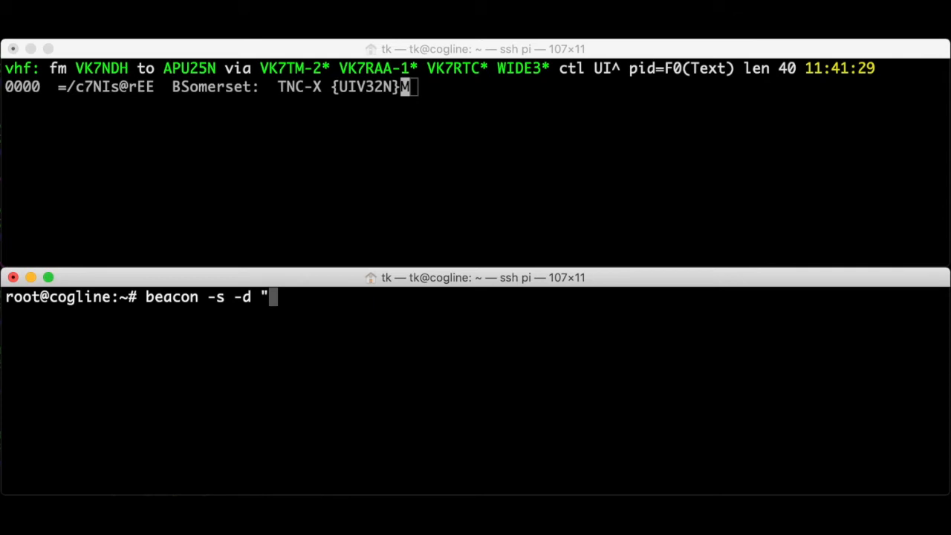
pyautogui.write('V')
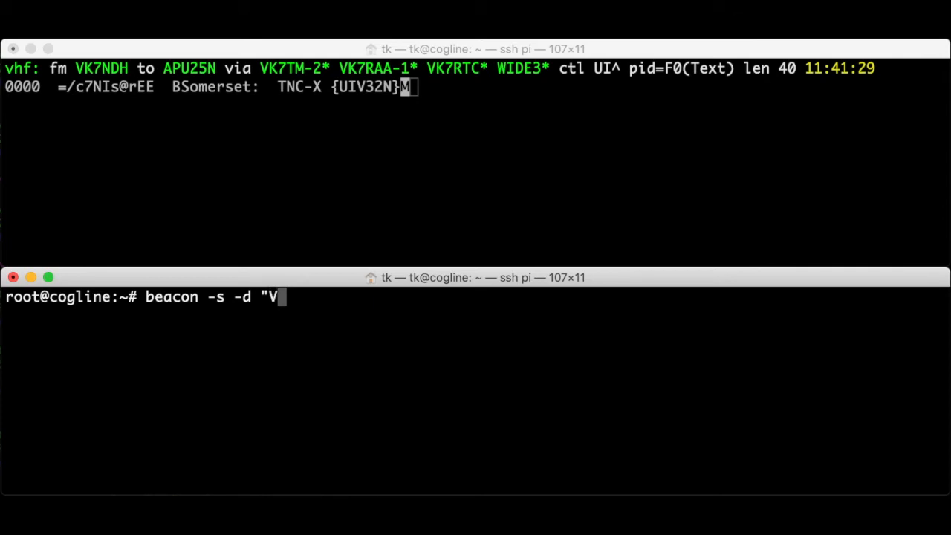
pyautogui.write('K7NTK')
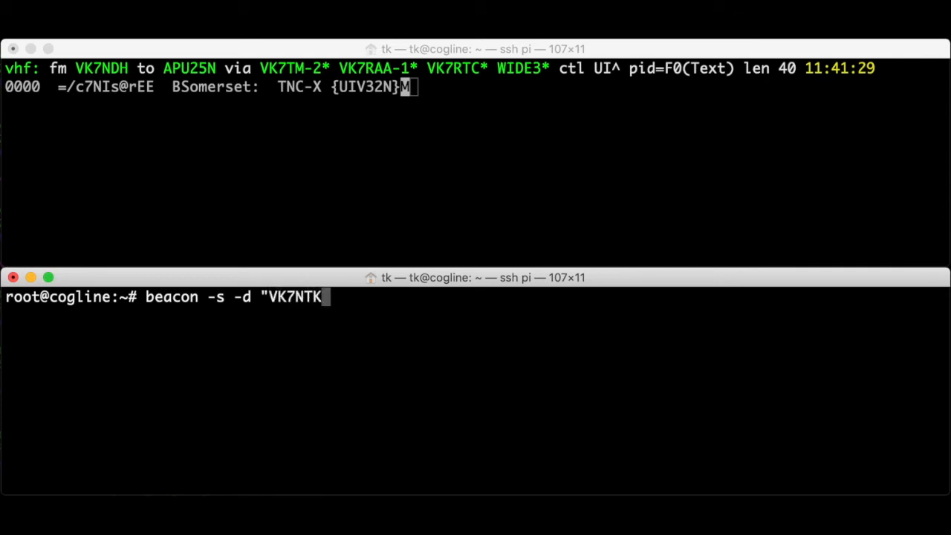
pyautogui.write('-3" vh')
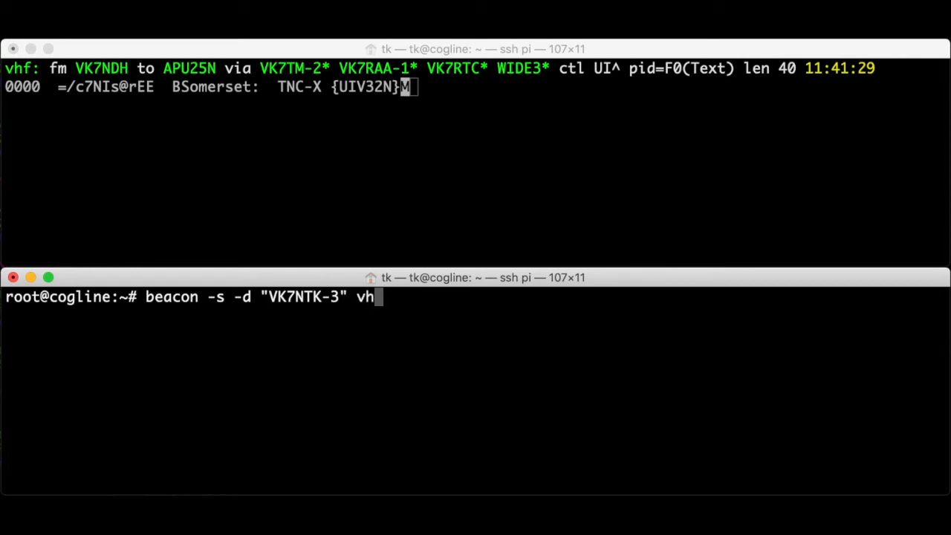
pyautogui.write('f')
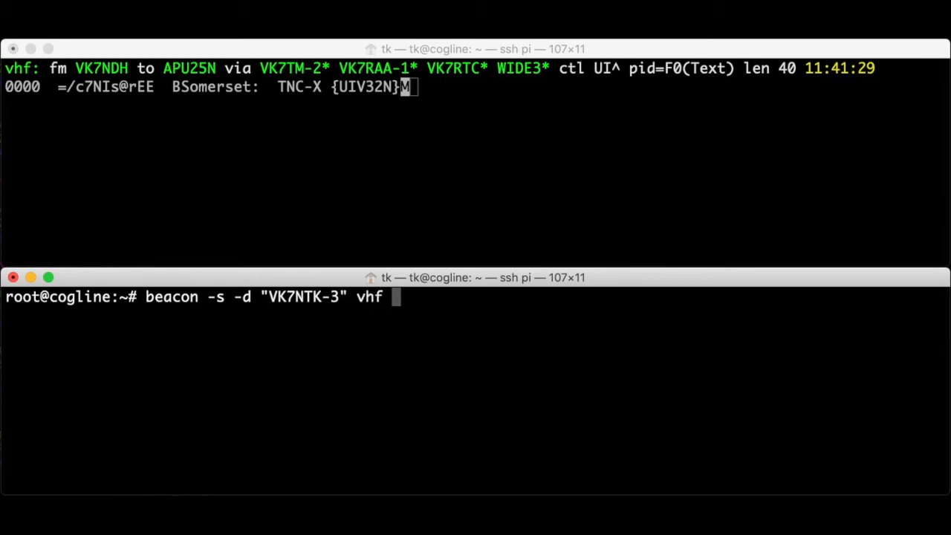
pyautogui.write('"')
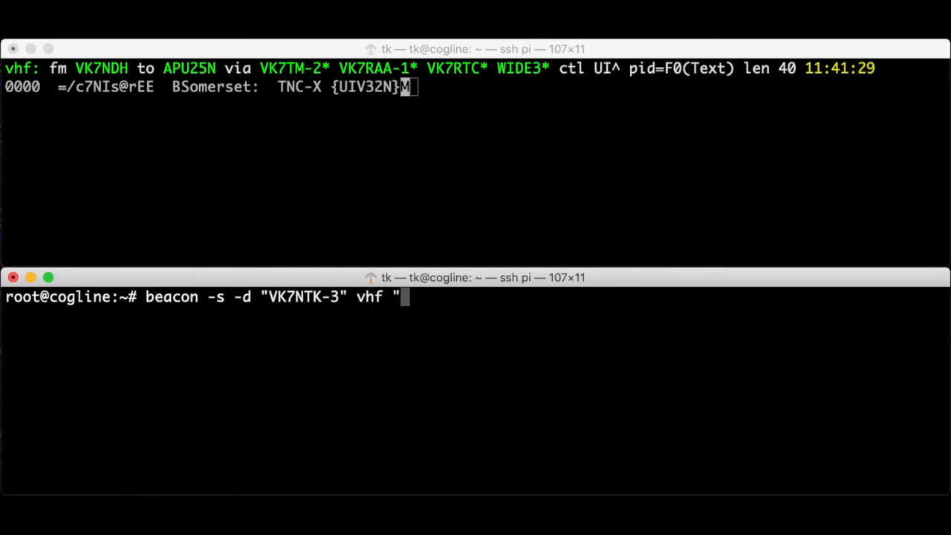
pyautogui.write('test')
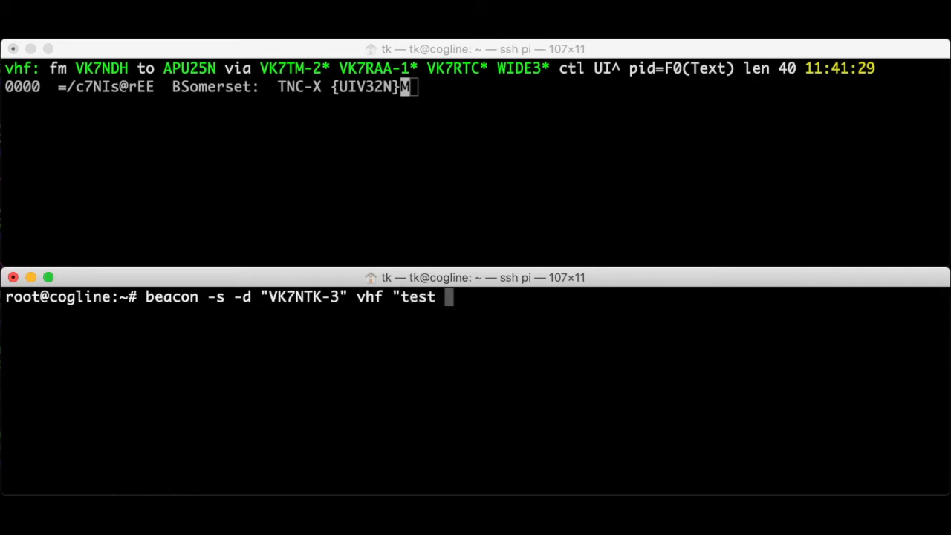
pyautogui.write('message"')
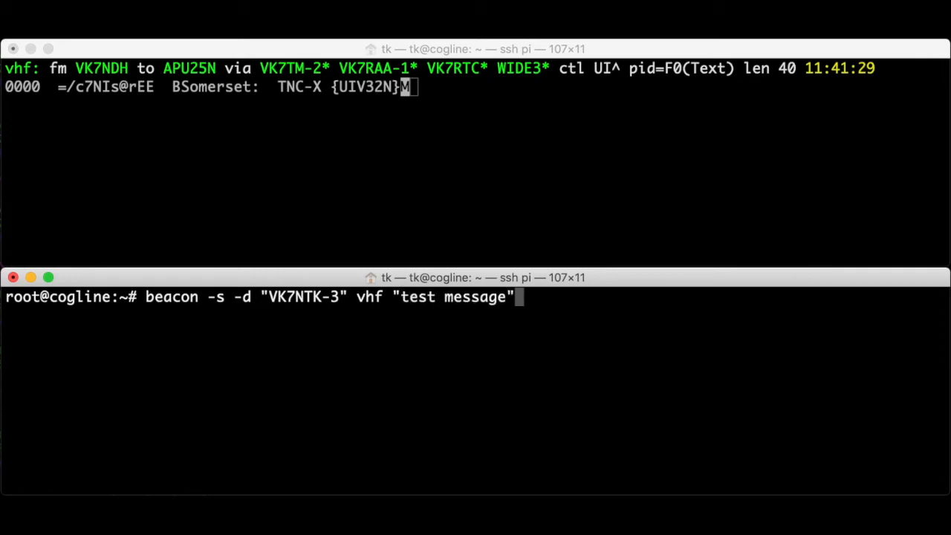
pyautogui.moveTo(595, 420)
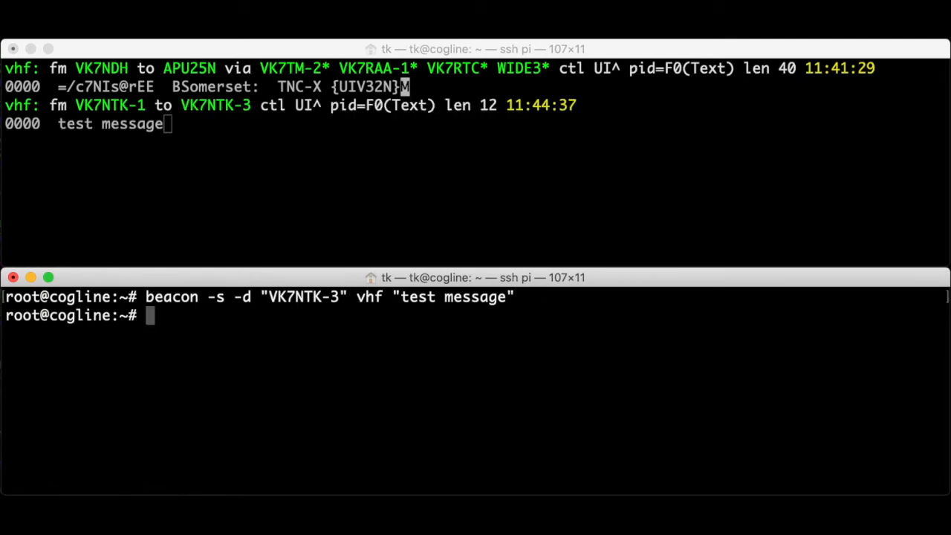
pyautogui.moveTo(582, 394)
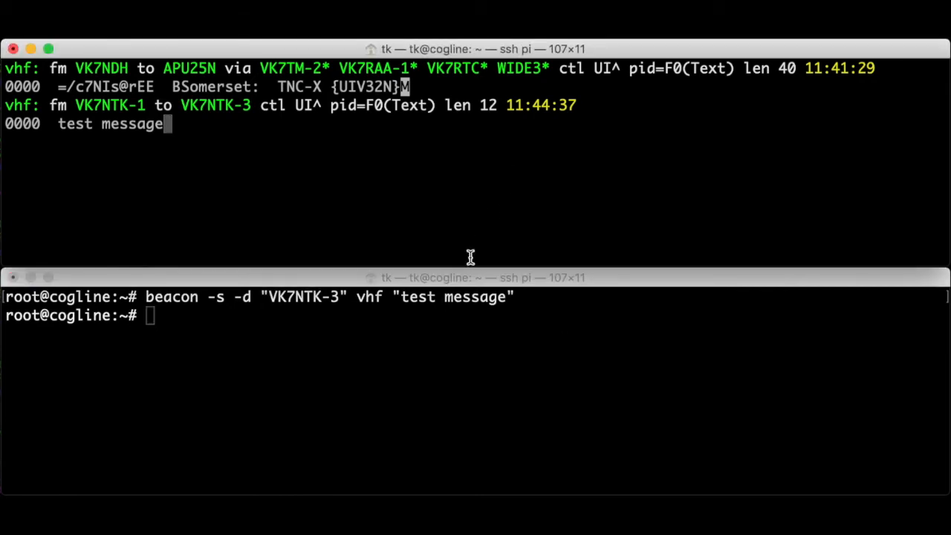
pyautogui.moveTo(251, 174)
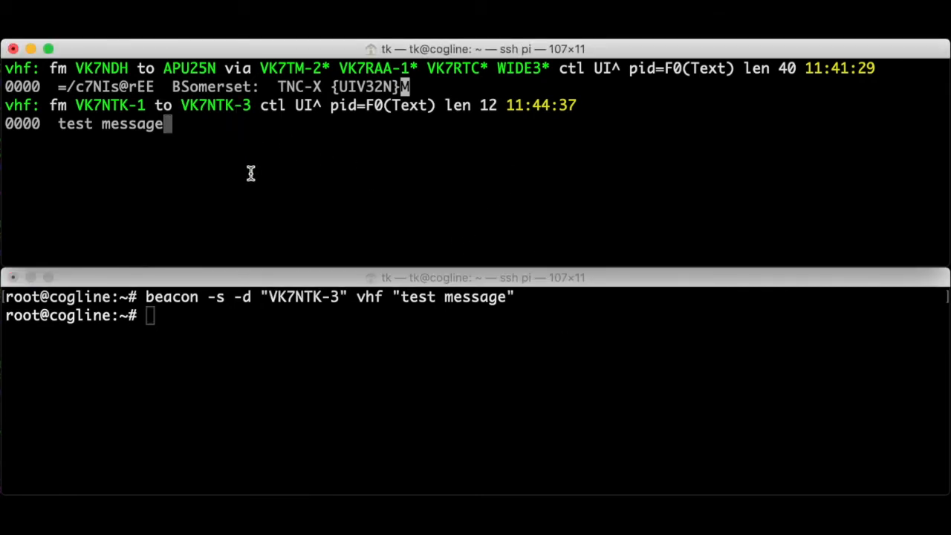
pyautogui.moveTo(237, 167)
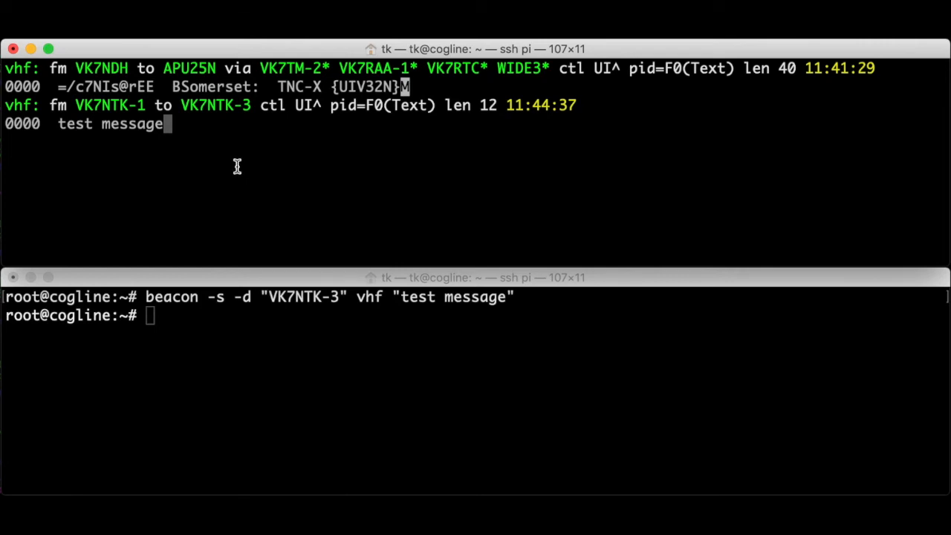
pyautogui.doubleClick(96, 105)
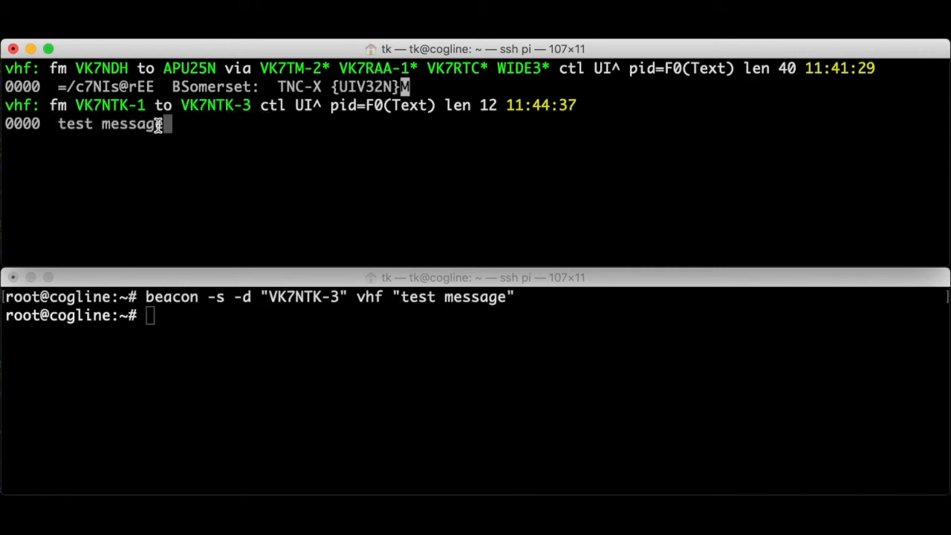
pyautogui.moveTo(407, 374)
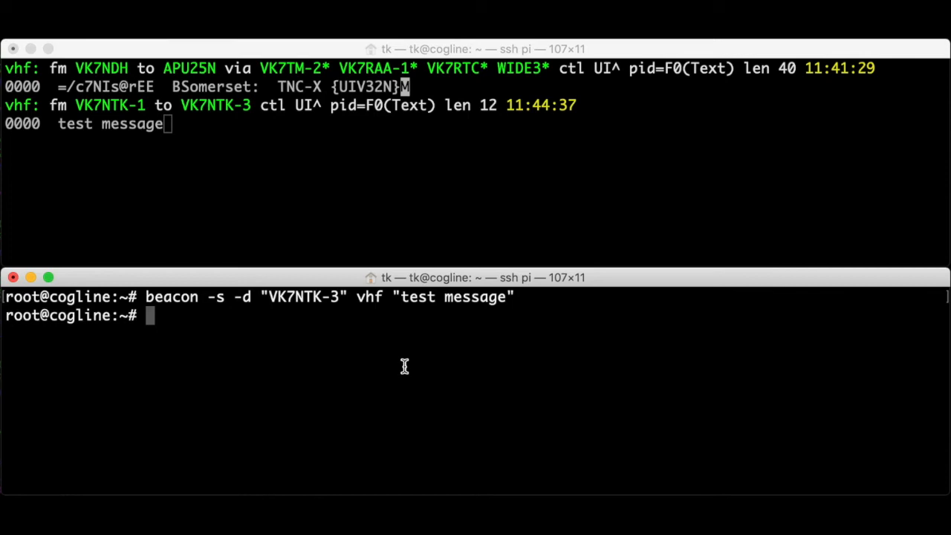
# Step: Recall the previous beacon command and change its destination to "VK7NTK-3 VK7NTK-2"
pyautogui.press('Up')
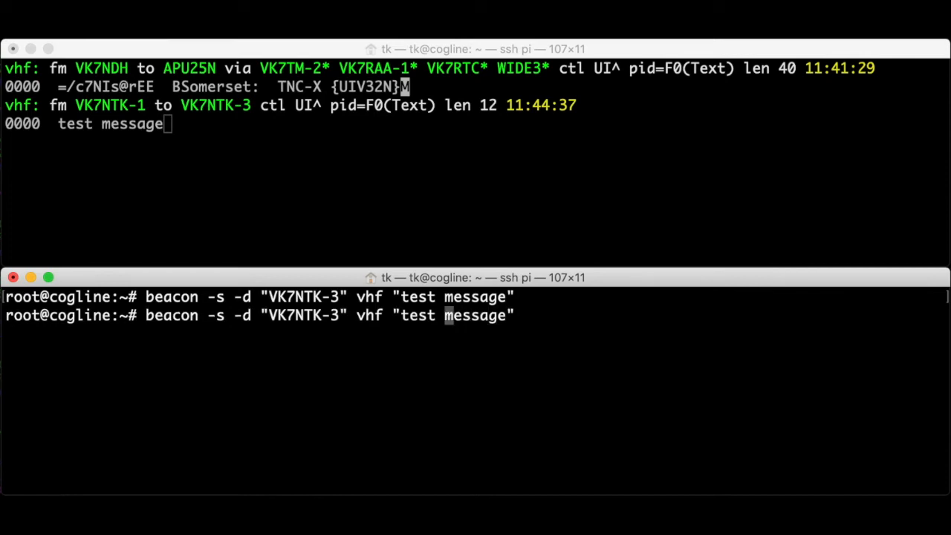
pyautogui.write('V')
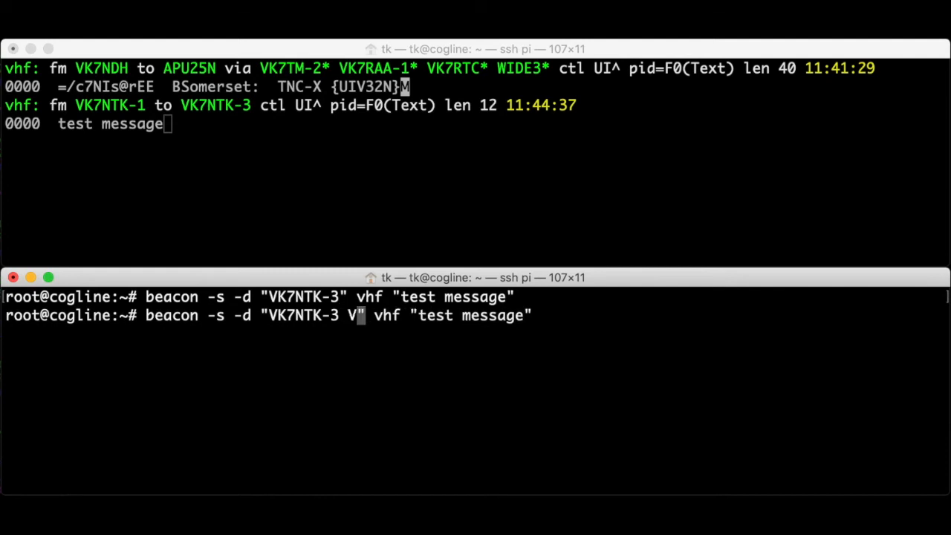
pyautogui.write('K7NTK-')
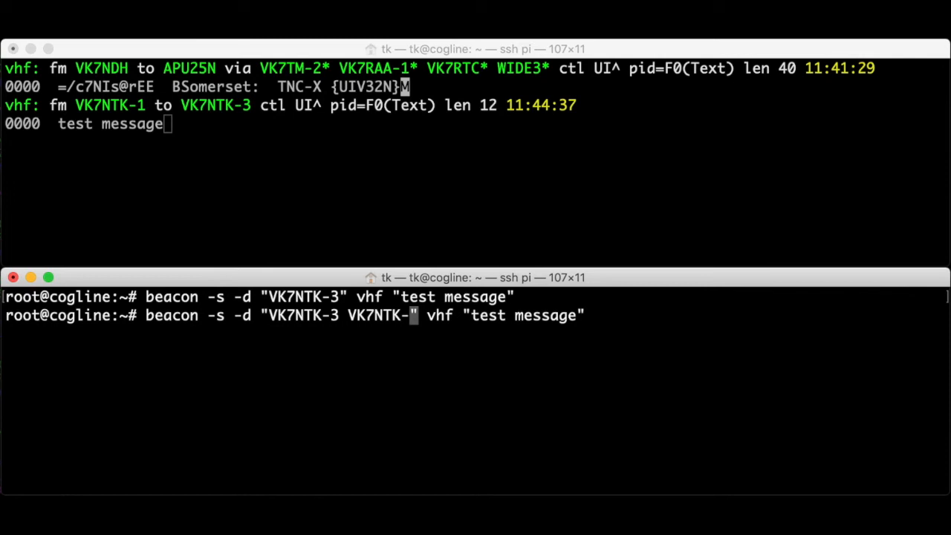
pyautogui.write('2')
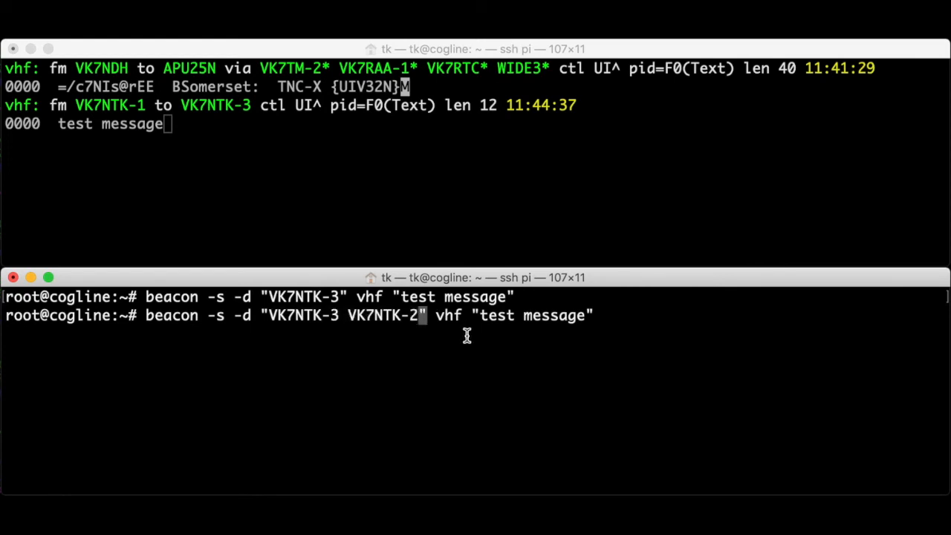
pyautogui.moveTo(741, 392)
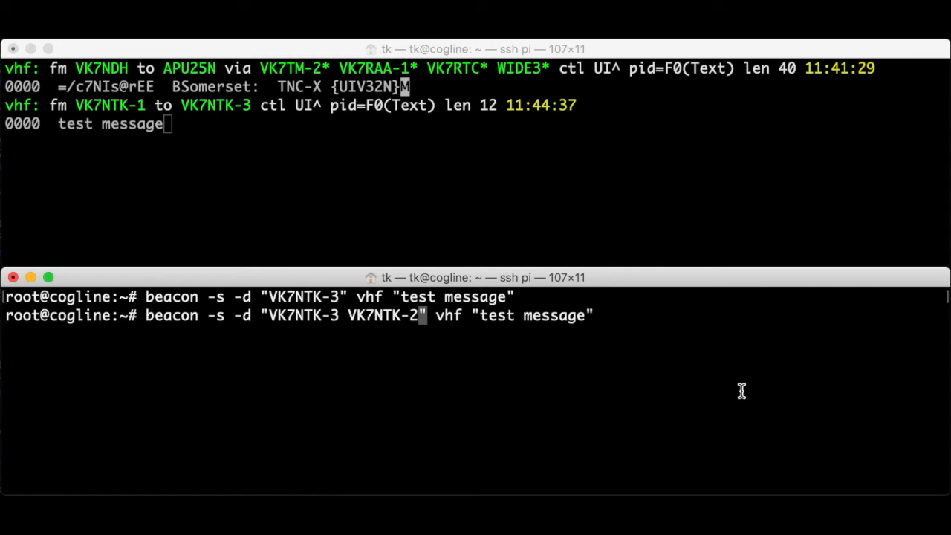
pyautogui.moveTo(744, 389)
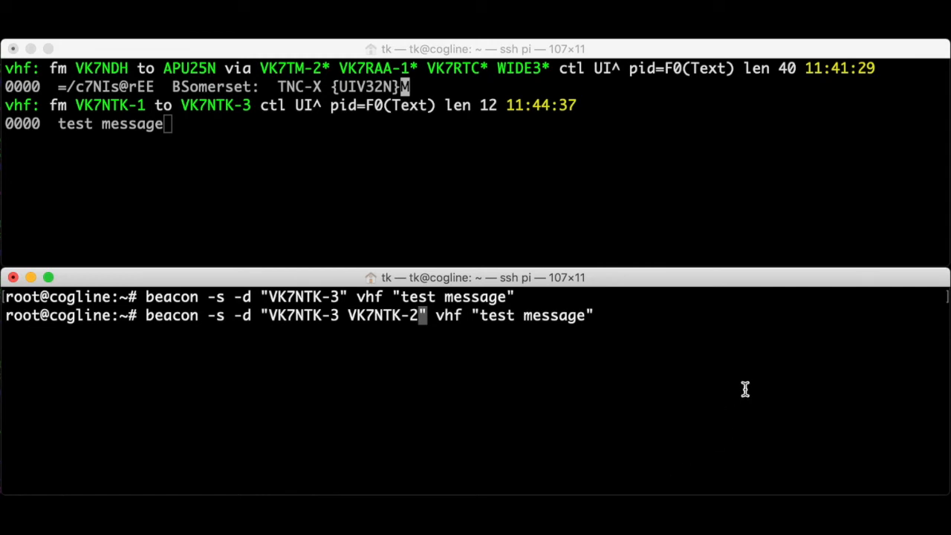
# Step: Run the beacon command sending "test message" to VK7NTK-3 via VK7NTK-2
pyautogui.press('Return')
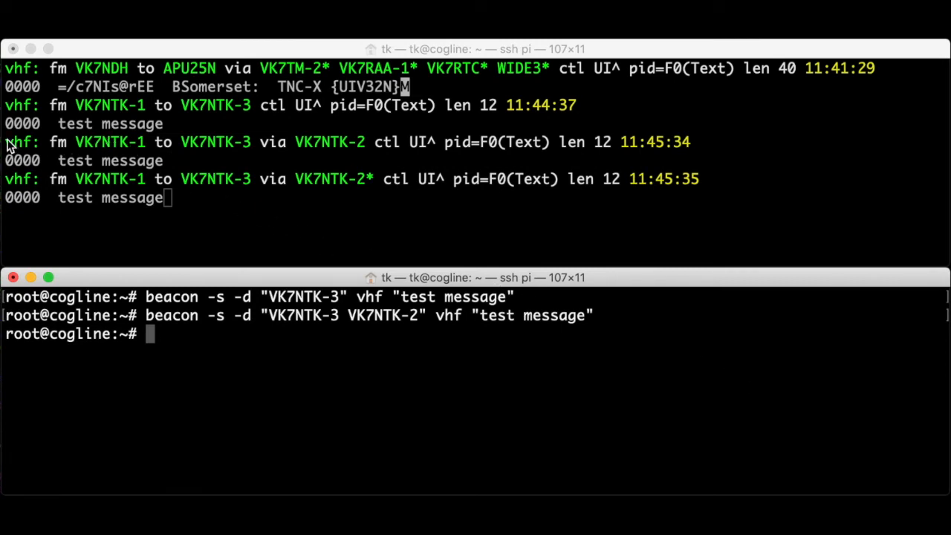
pyautogui.moveTo(61, 147)
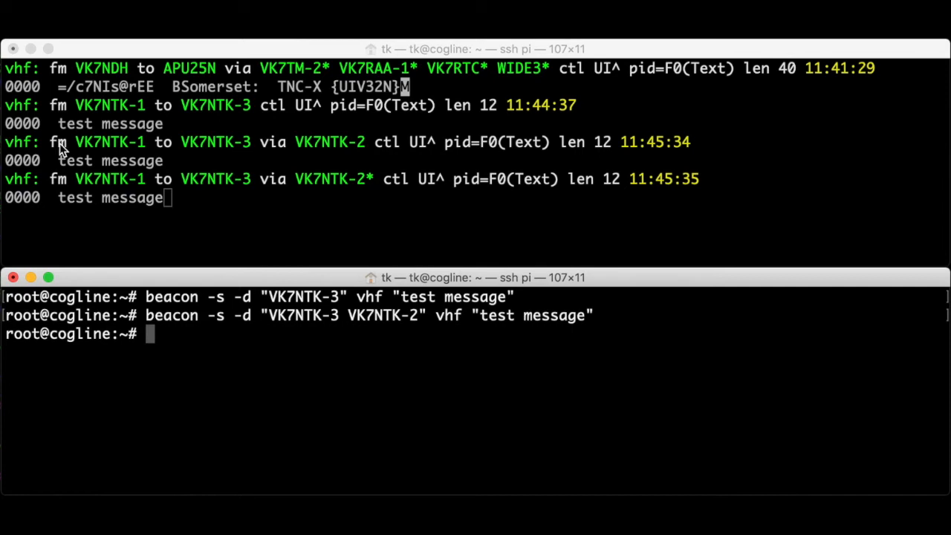
pyautogui.moveTo(172, 171)
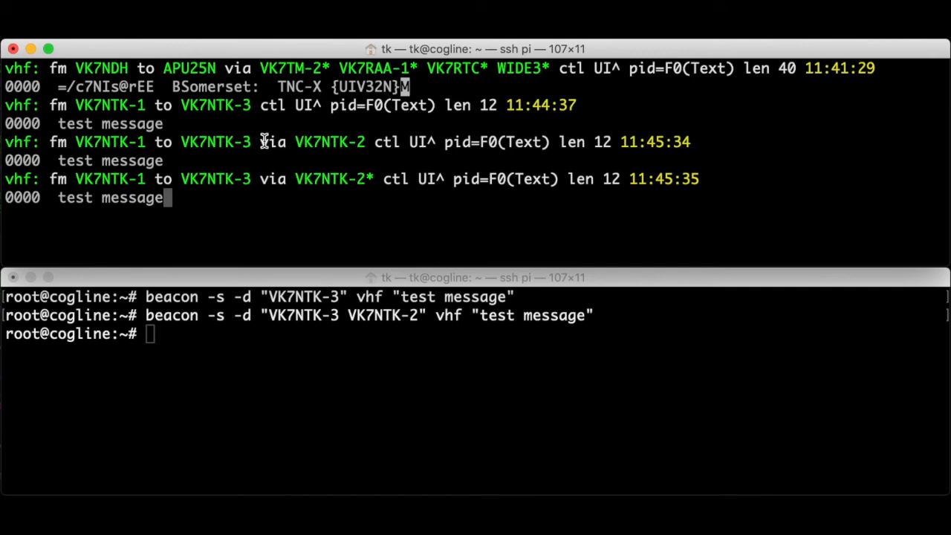
pyautogui.moveTo(364, 146)
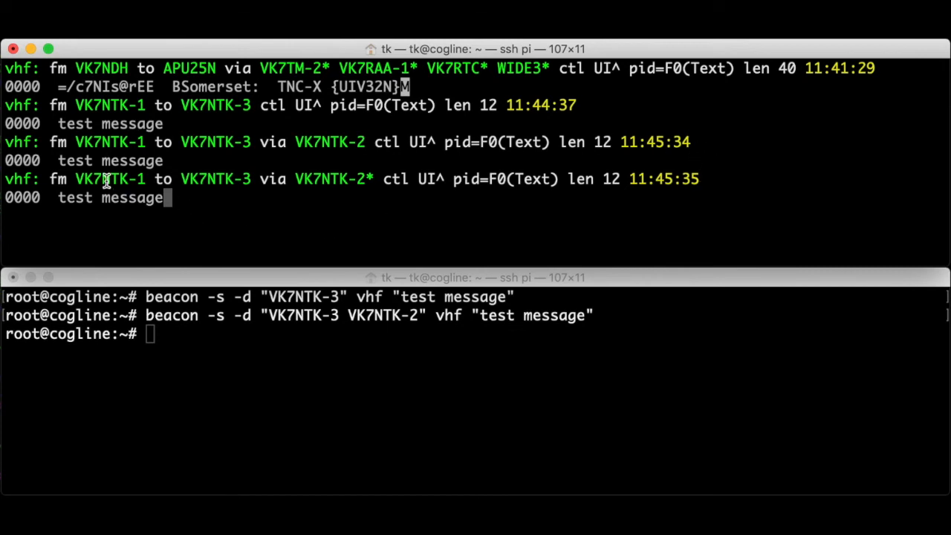
pyautogui.moveTo(148, 197)
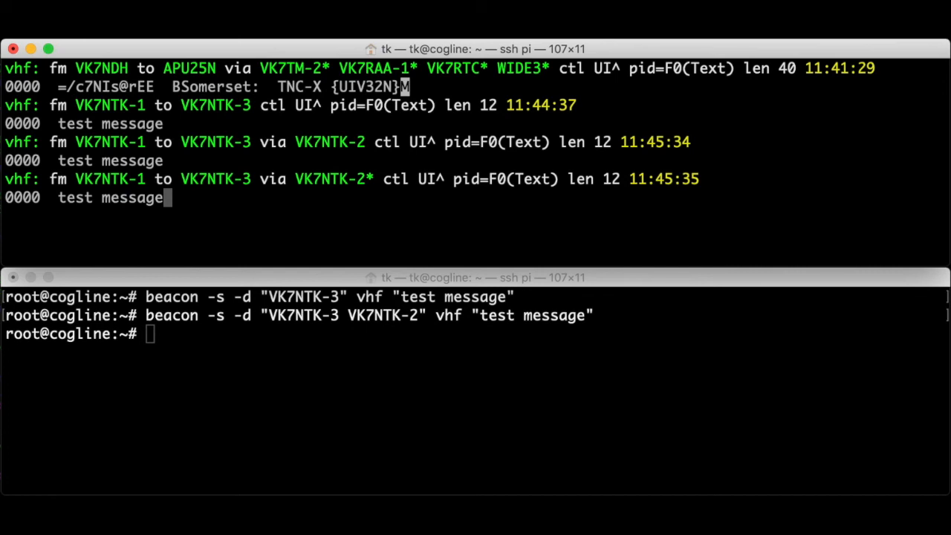
# Step: Type beacon -s -d "APRS WIDE1-1 WIDE2-2" vhf ">QE37PD/- Test message" in the lower pane
pyautogui.click(375, 421)
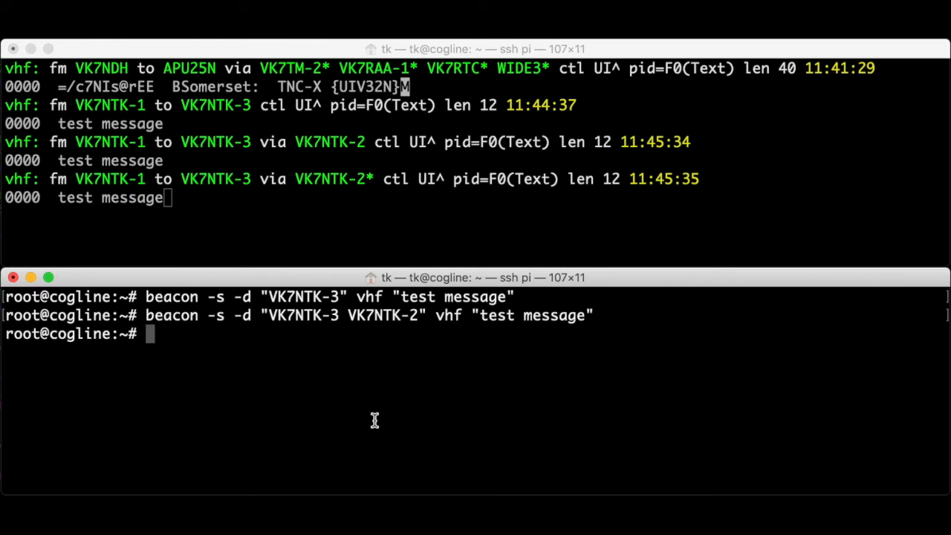
pyautogui.write('beacon -s -d')
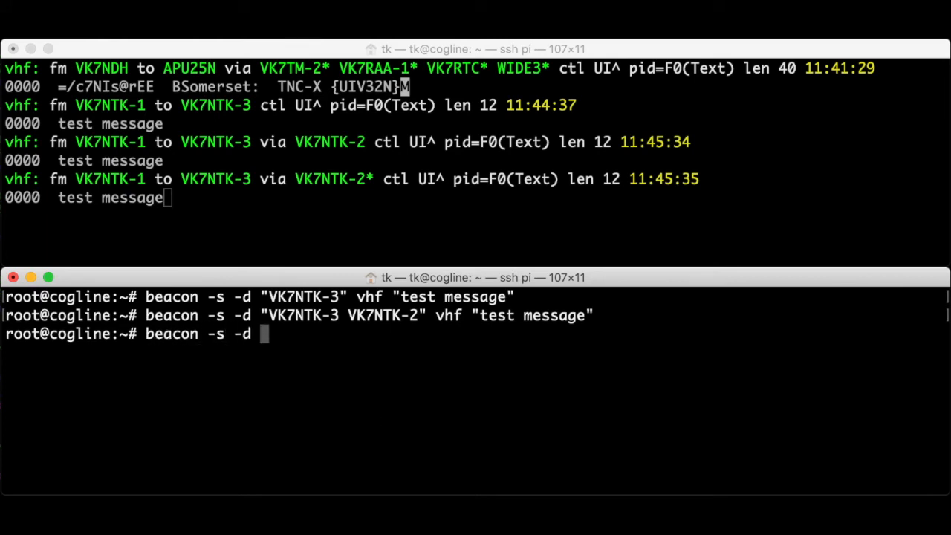
pyautogui.write('"APRS WI')
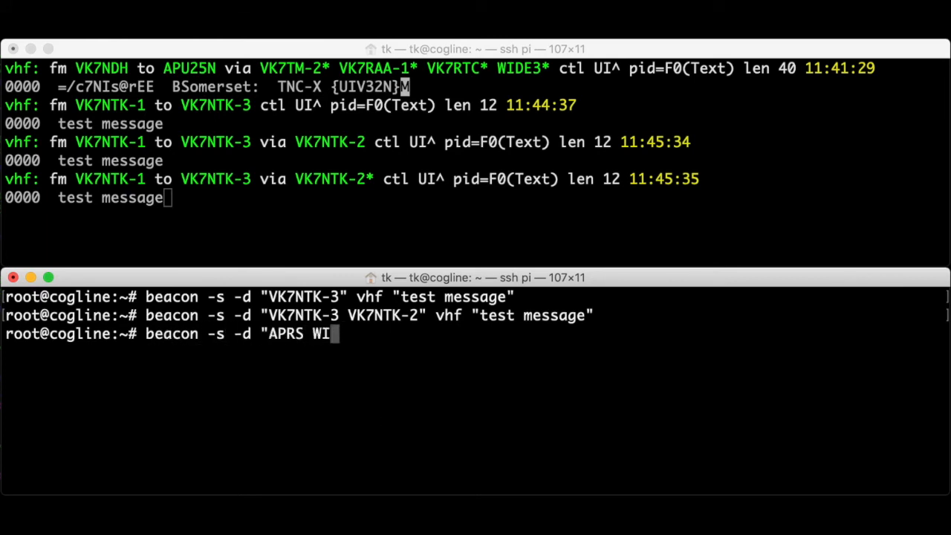
pyautogui.write('DE1-1 WIDE2-')
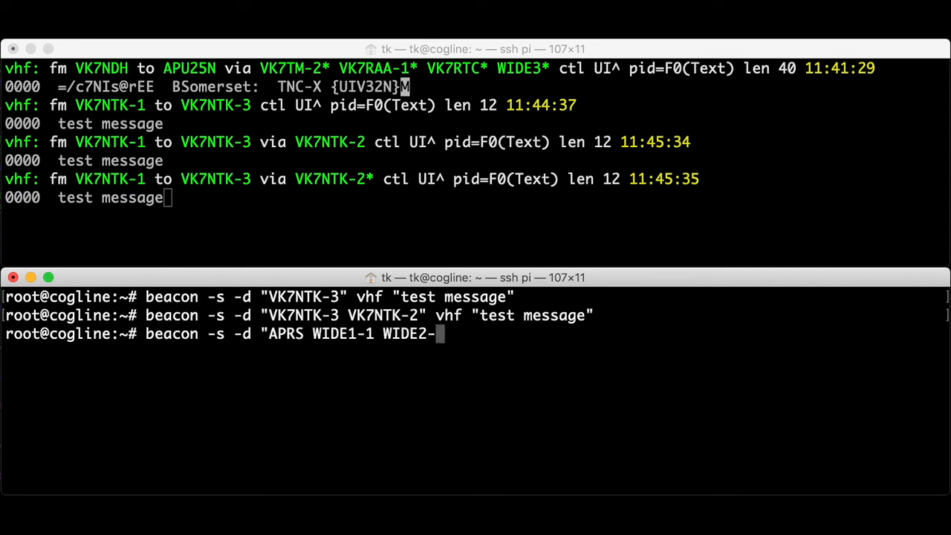
pyautogui.write('2" vhf "')
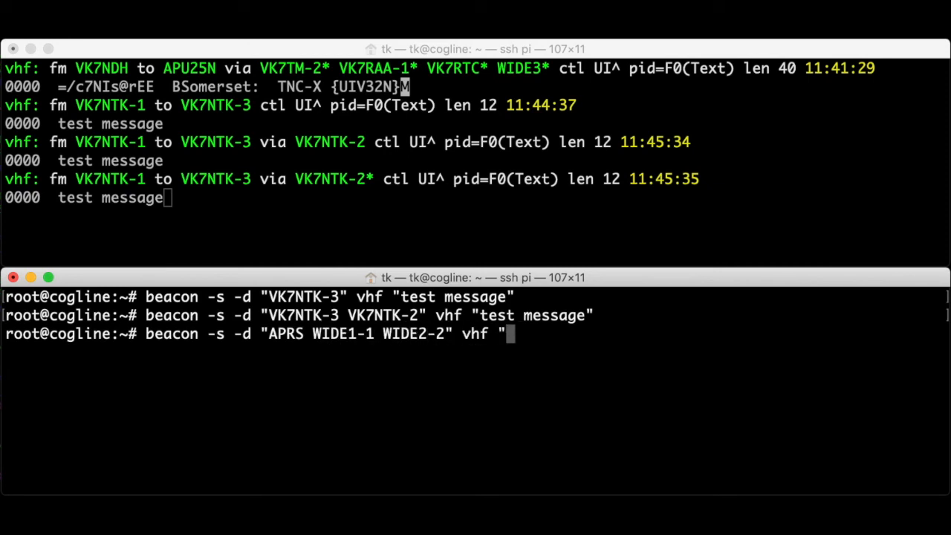
pyautogui.write('>QE37PD/')
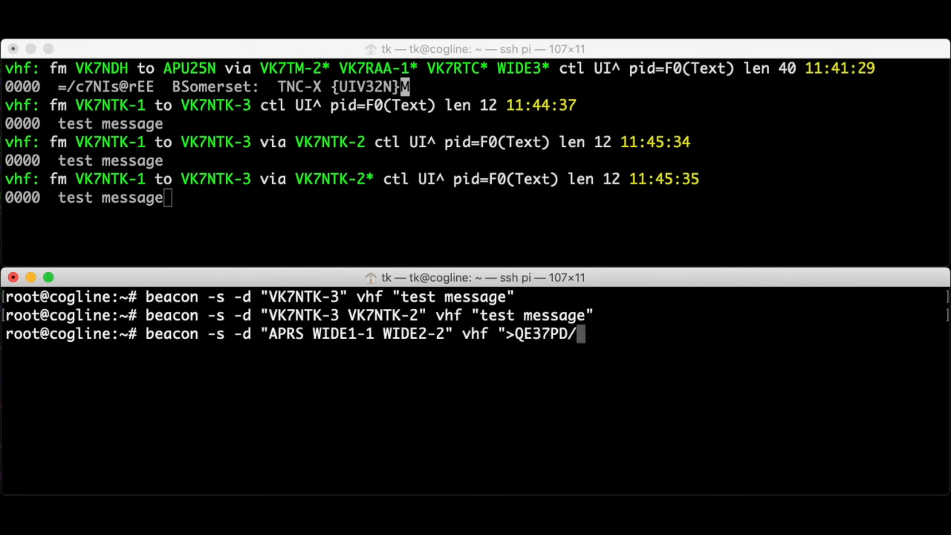
pyautogui.write('- Test messa')
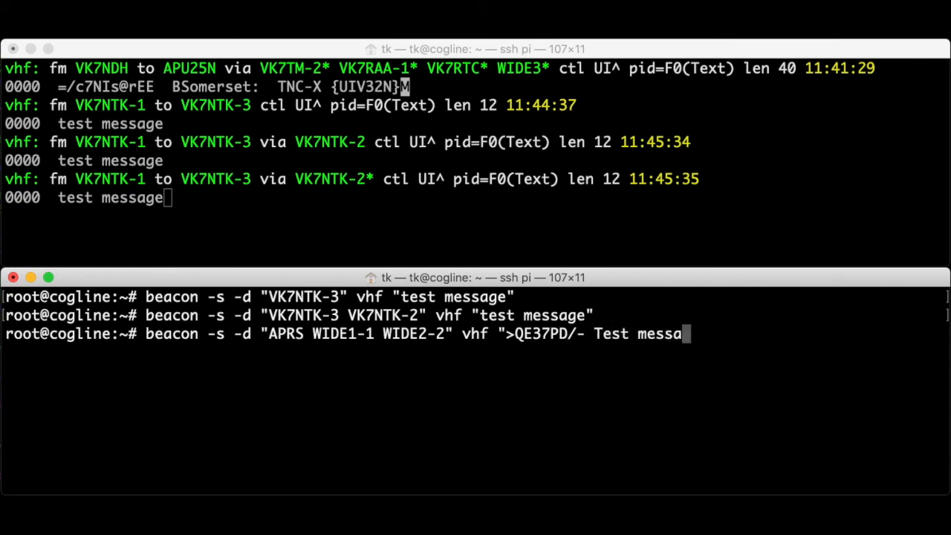
pyautogui.write('ge"')
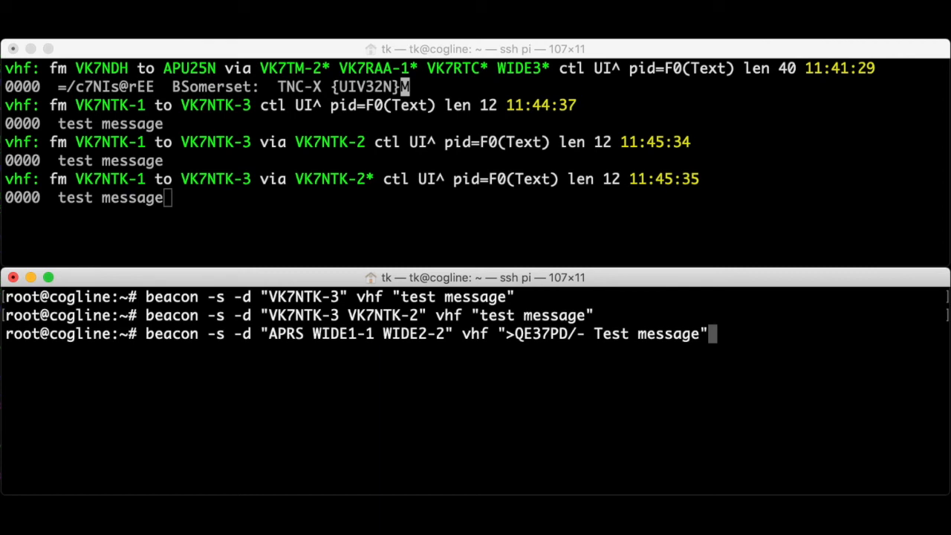
# Step: Run the APRS beacon command with path WIDE1-1 WIDE2-2
pyautogui.press('Return')
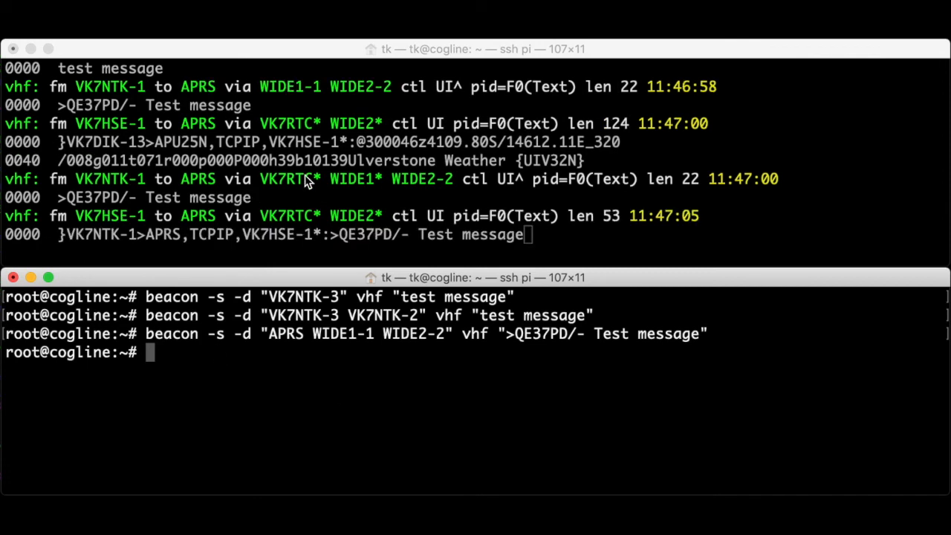
pyautogui.moveTo(97, 227)
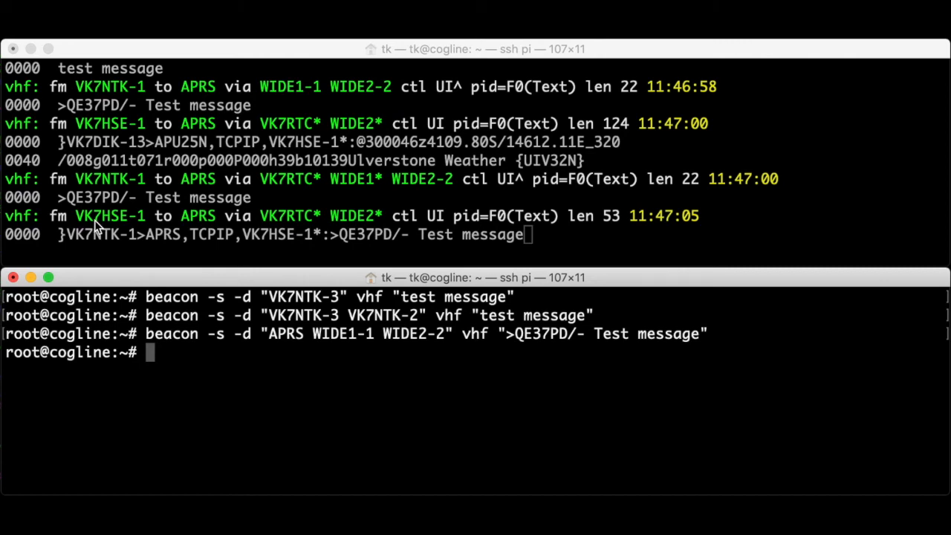
pyautogui.moveTo(402, 490)
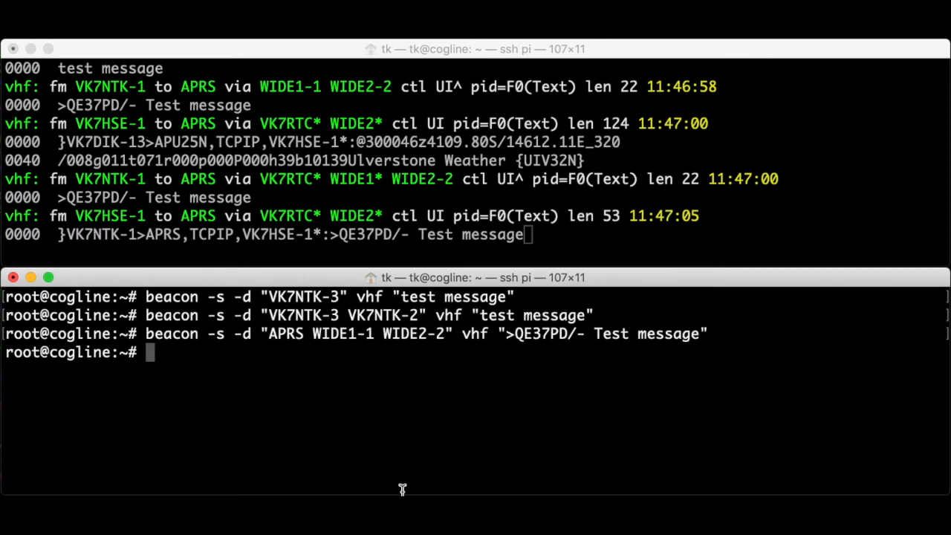
pyautogui.moveTo(402, 489)
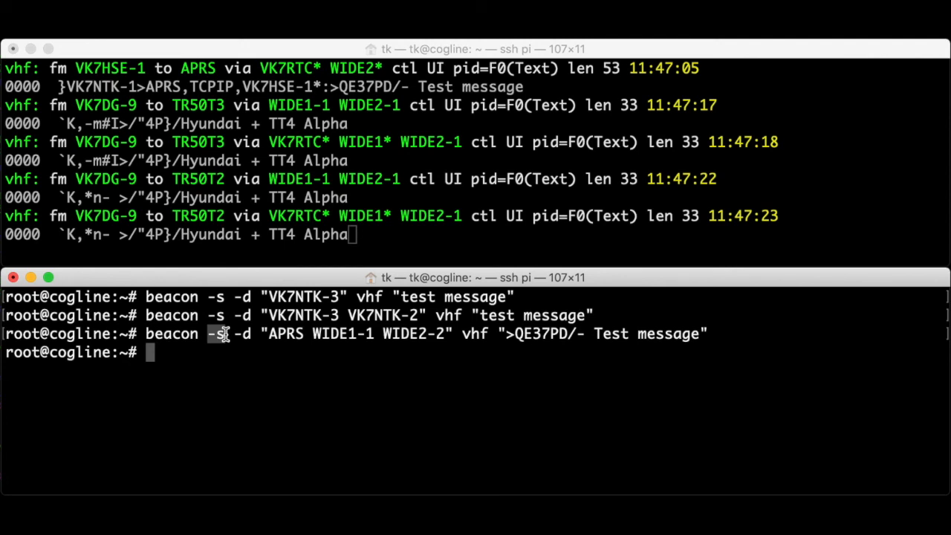
pyautogui.moveTo(262, 358)
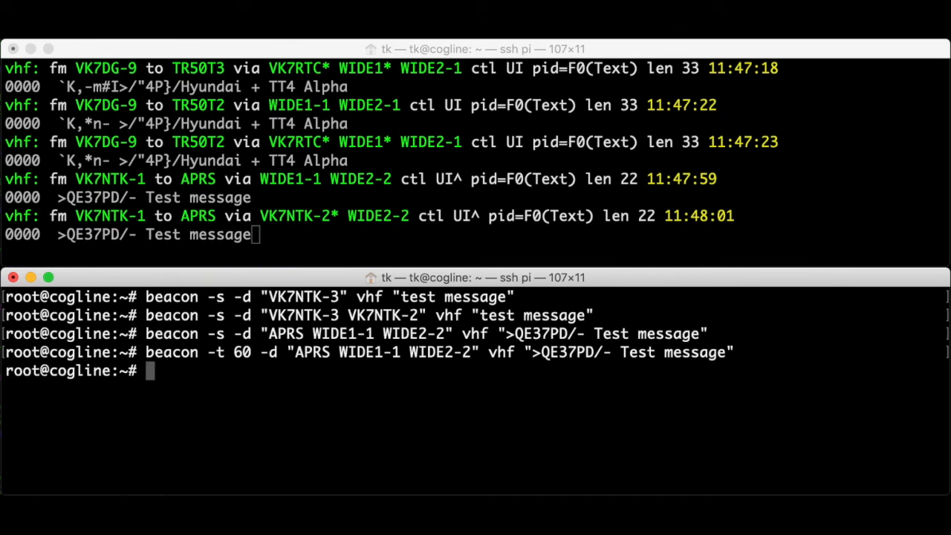
# Step: List running beacon processes with 'ps waux | grep beacon'
pyautogui.write('p')
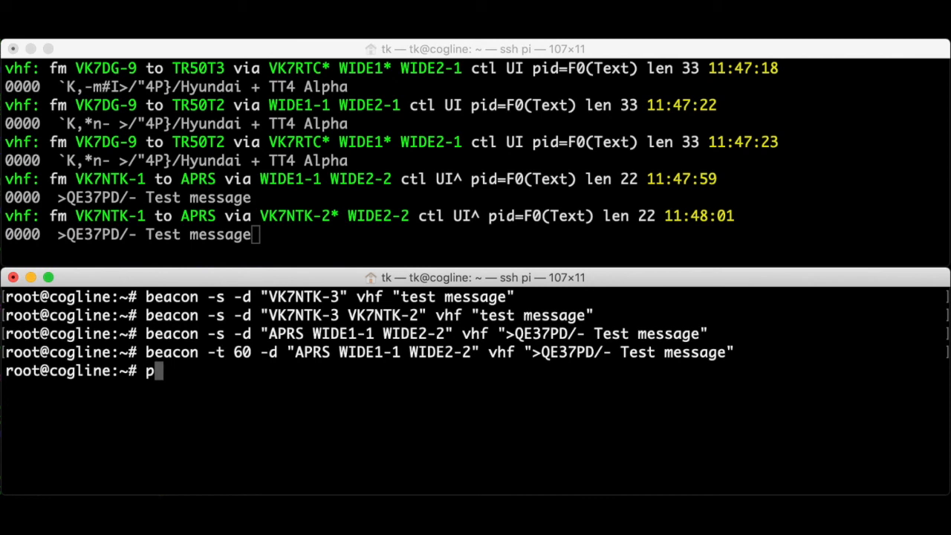
pyautogui.write('s waux | grep bea')
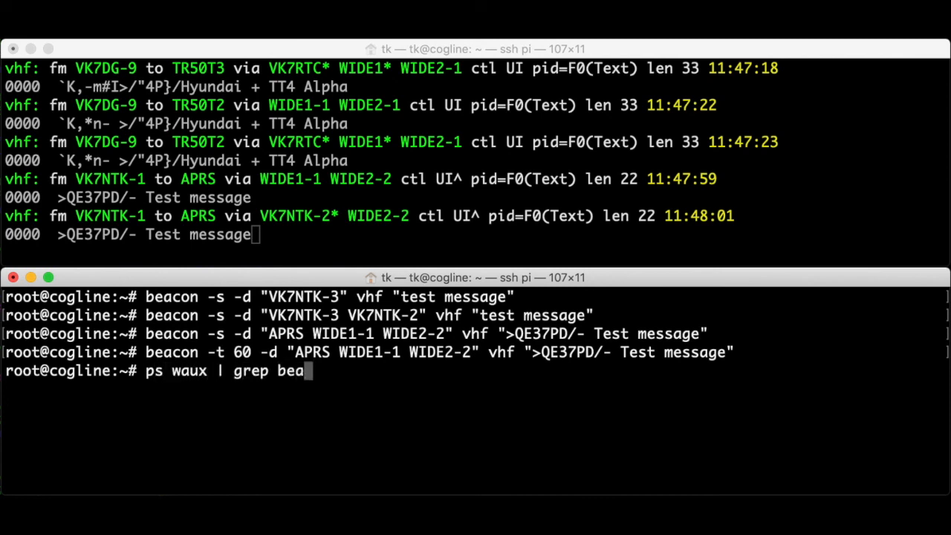
pyautogui.press('Return')
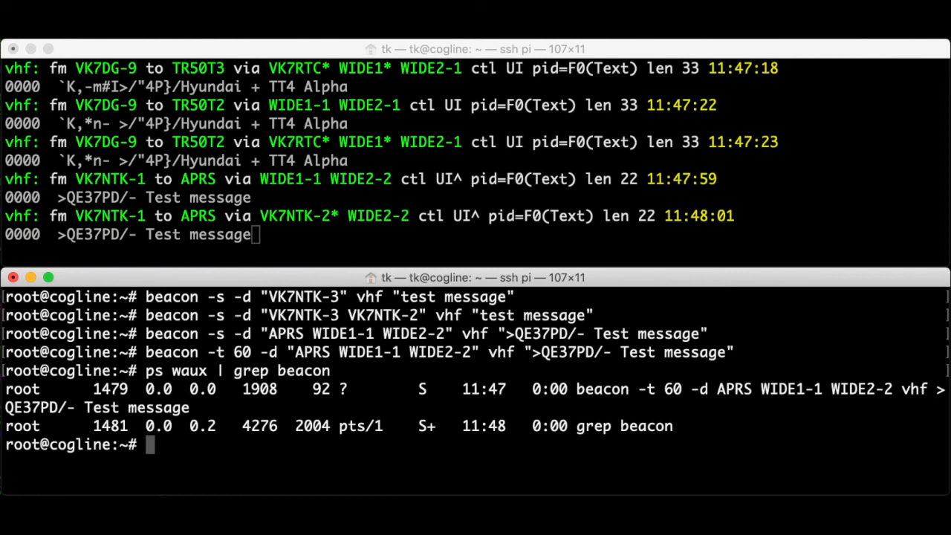
# Step: Kill all running beacon processes with 'killall beacon'
pyautogui.write('k')
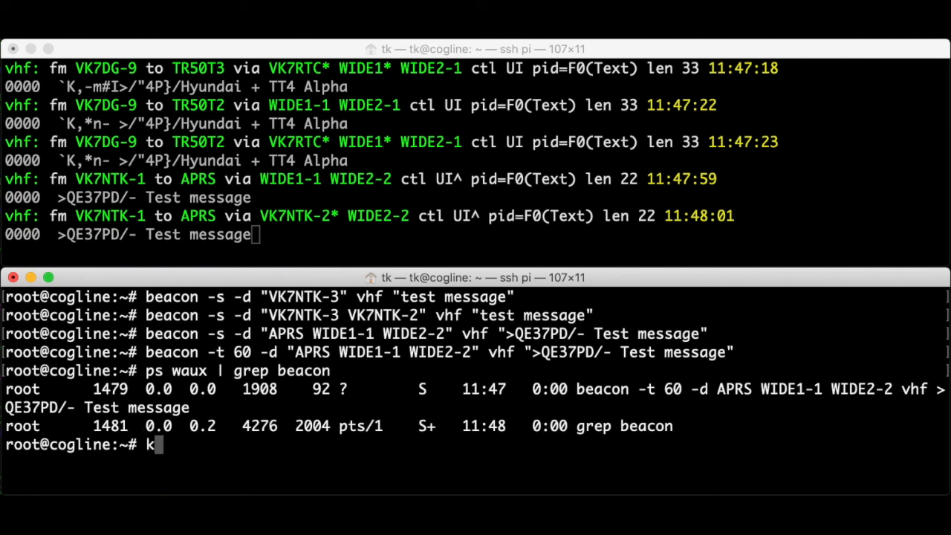
pyautogui.write('illall beacon')
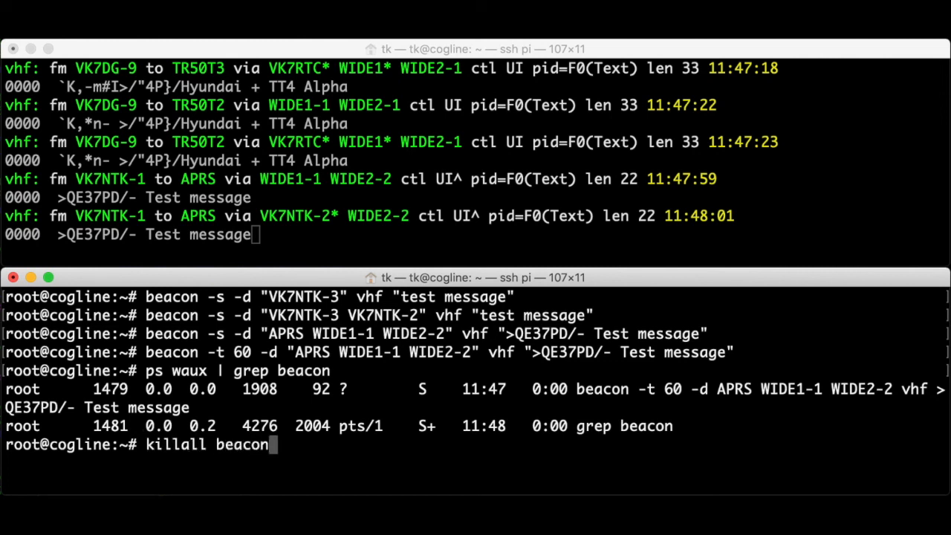
pyautogui.press('Return')
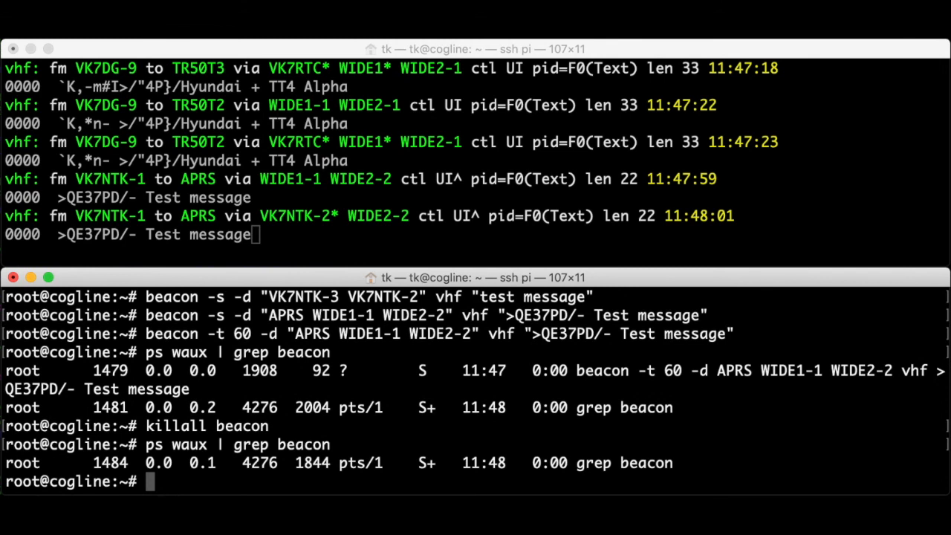